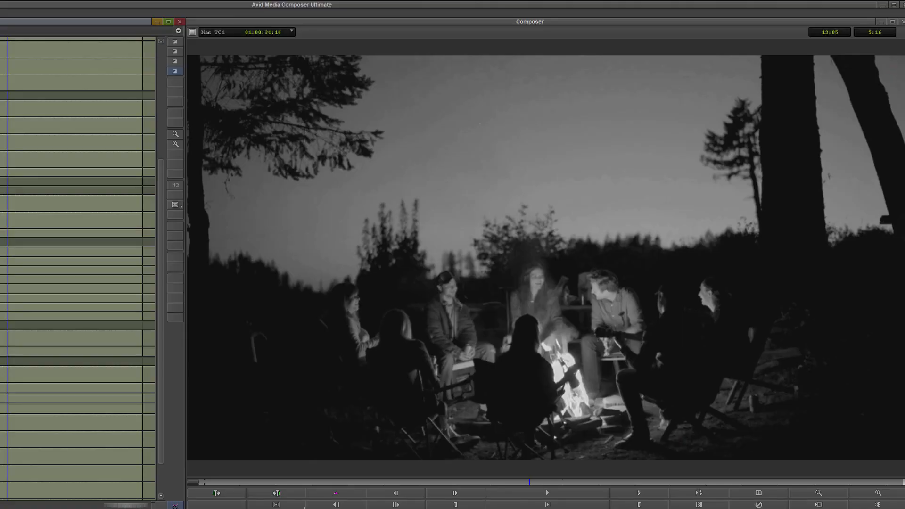
# Show the Effect Palette's Filters list with the BCC categories beside the campfire clip.
pyautogui.click(698, 493)
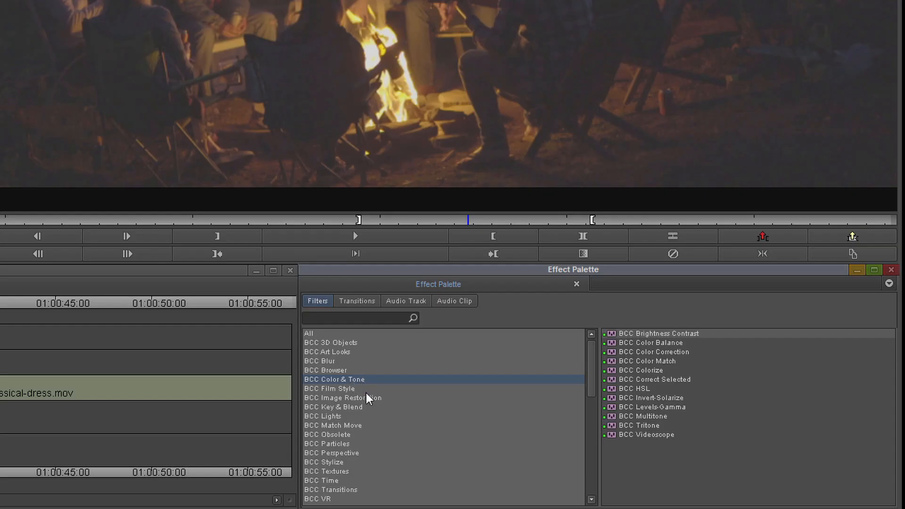
pyautogui.moveTo(419, 465)
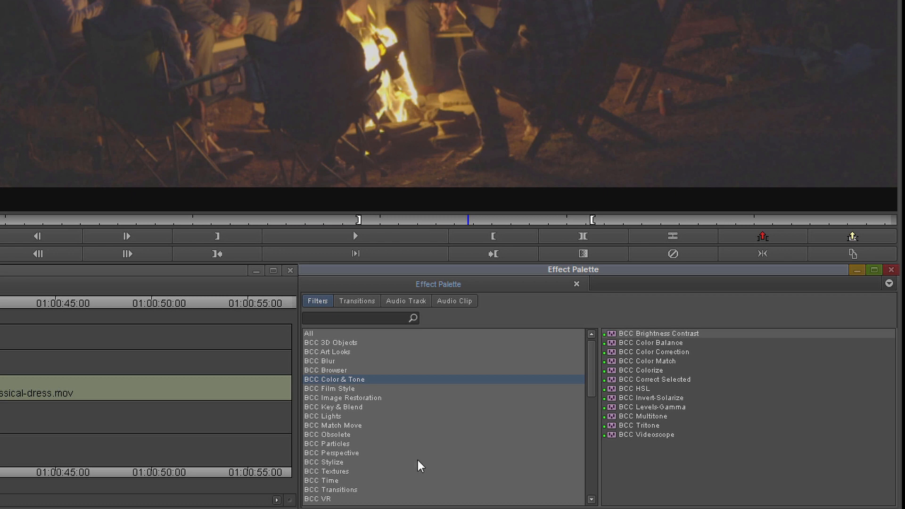
# Apply BCC Two Strip Color from the BCC Film Style category to the campfire clip.
pyautogui.click(330, 389)
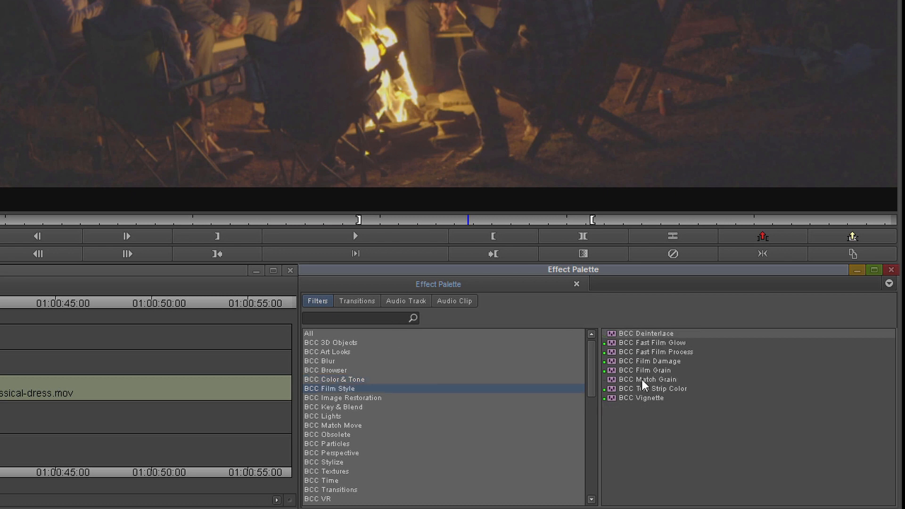
pyautogui.click(655, 389)
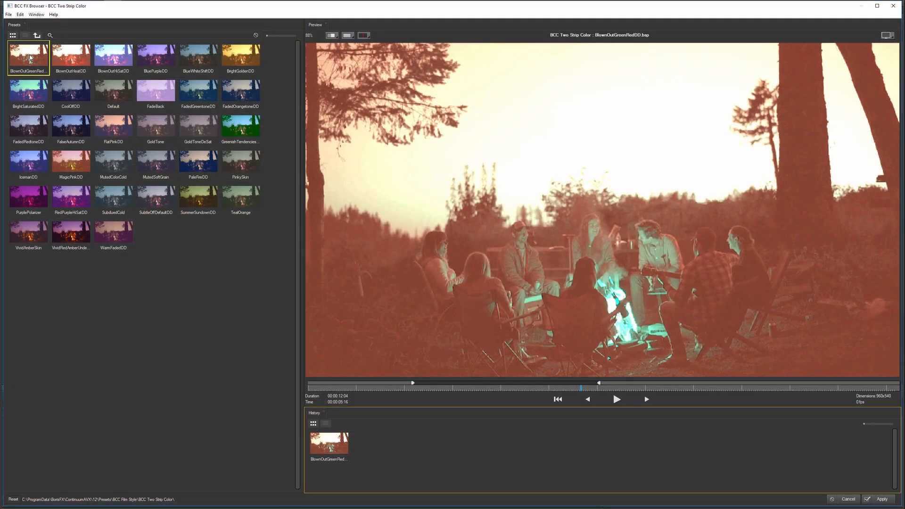
# Preview PaleFireDD and PinkySkin looks in the FX Browser, then apply VividAmberSkin.
pyautogui.click(198, 57)
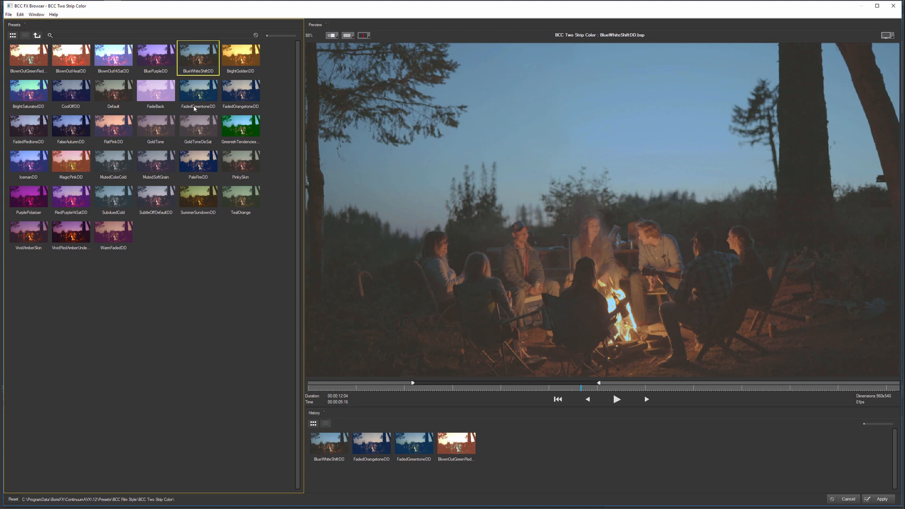
pyautogui.click(198, 161)
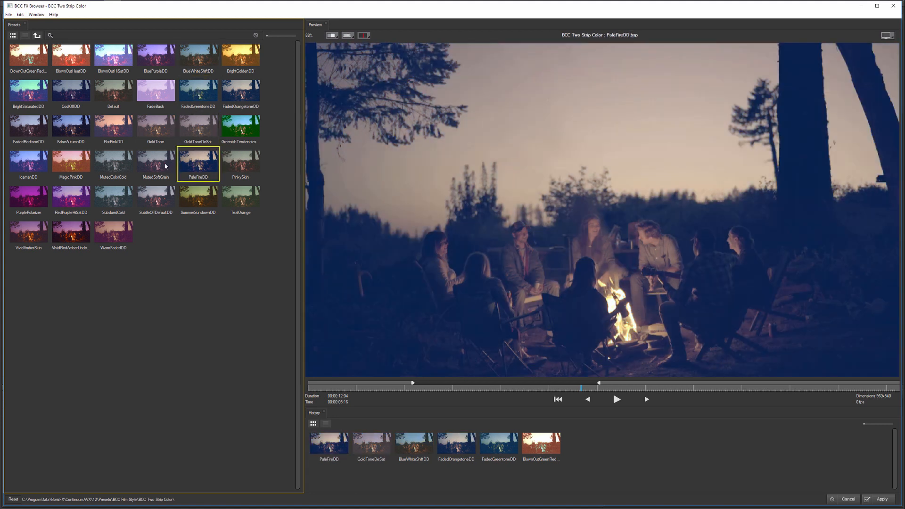
pyautogui.click(240, 163)
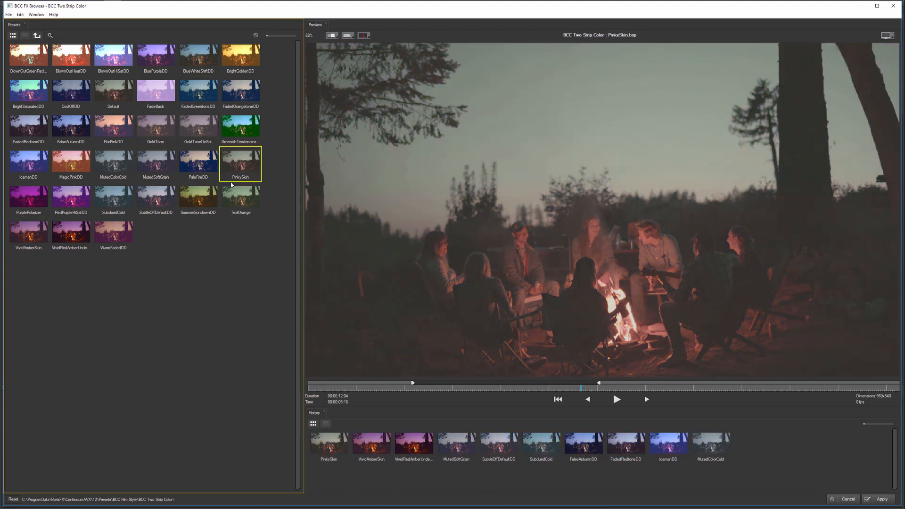
pyautogui.click(28, 234)
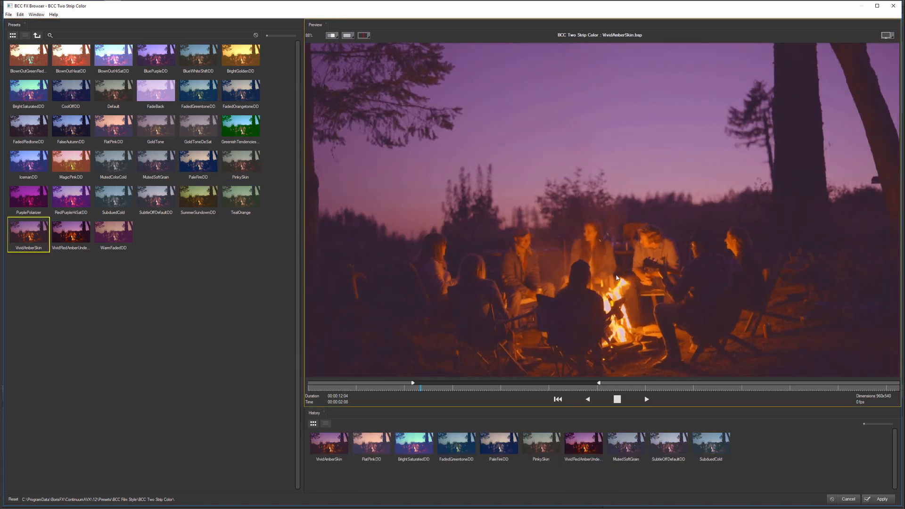
pyautogui.click(617, 399)
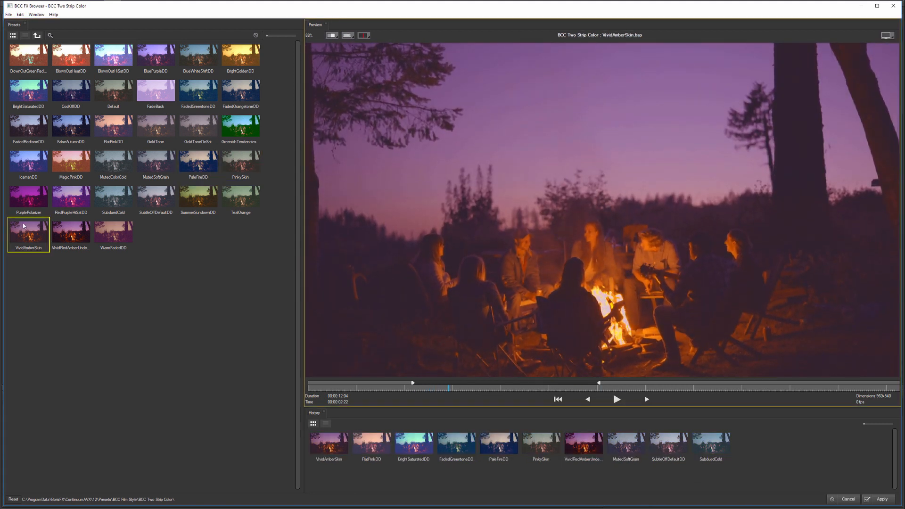
pyautogui.moveTo(608, 253)
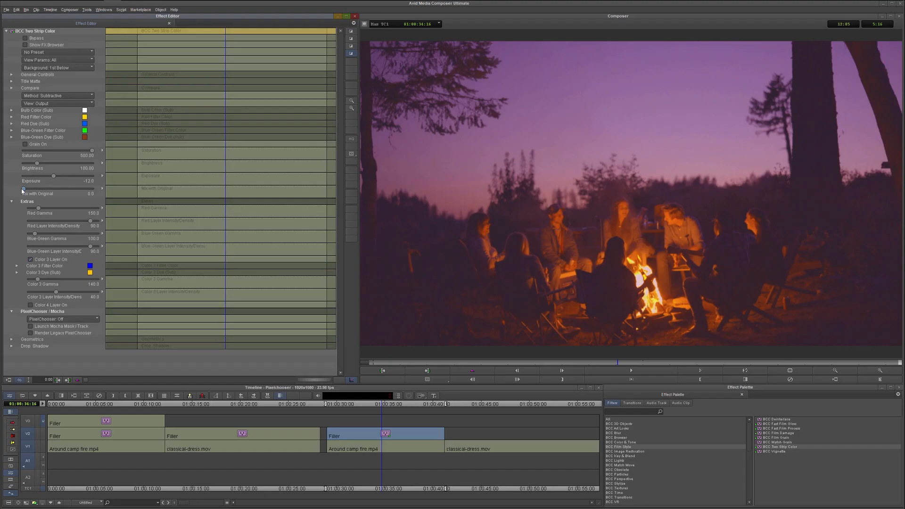
# Set Mix with Original to roughly half so the look blends back toward the footage.
pyautogui.moveTo(28, 187); pyautogui.dragTo(58, 187)
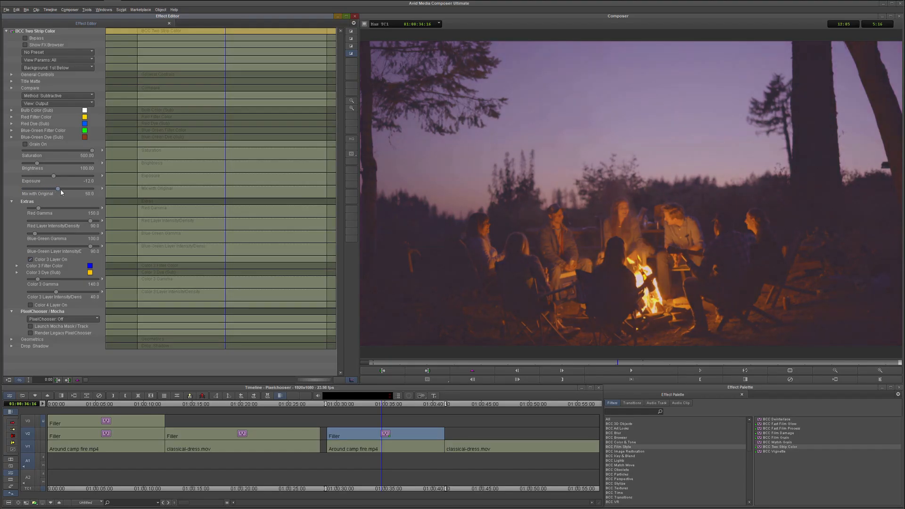
pyautogui.moveTo(57, 190); pyautogui.dragTo(60, 189)
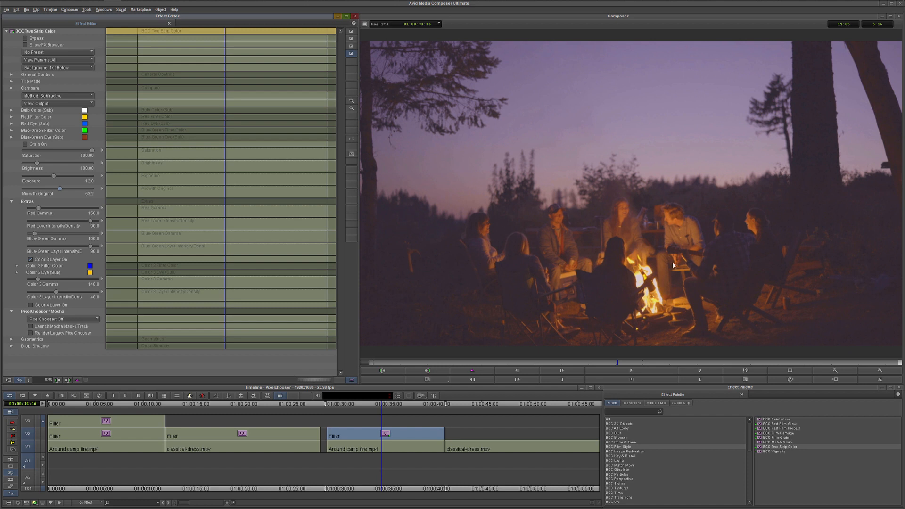
pyautogui.moveTo(451, 242)
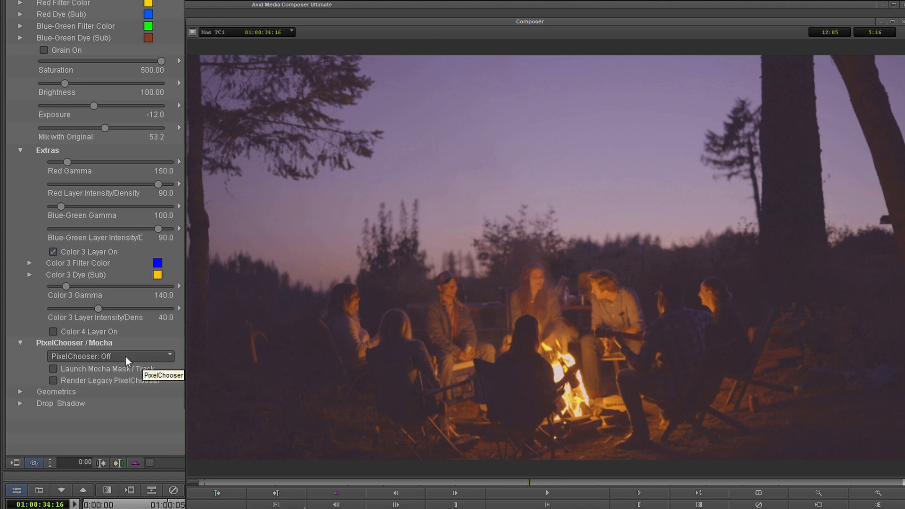
# Switch PixelChooser to On and set its matte Channel to Red.
pyautogui.click(109, 356)
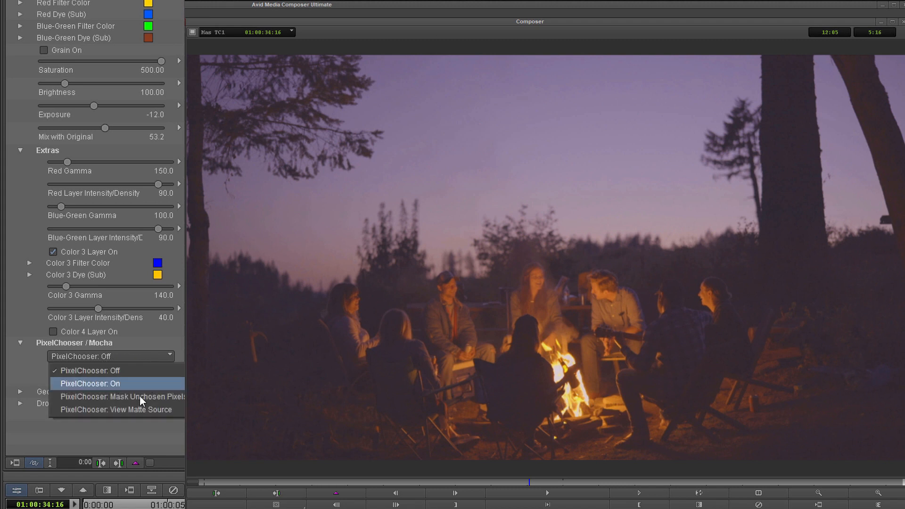
pyautogui.click(90, 383)
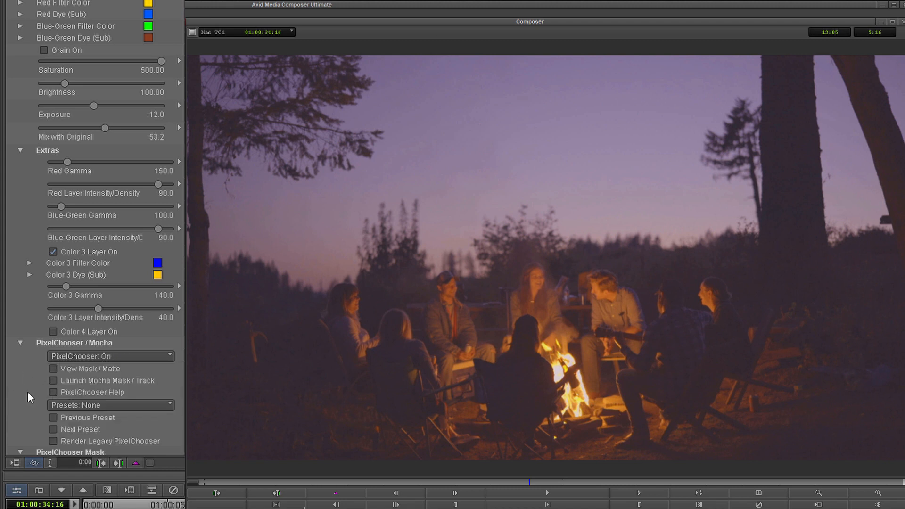
pyautogui.scroll(-3)
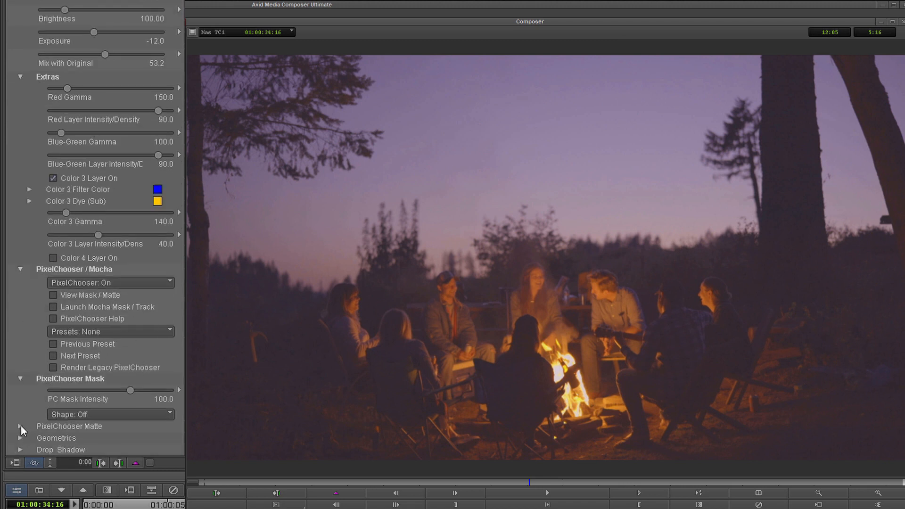
pyautogui.click(20, 428)
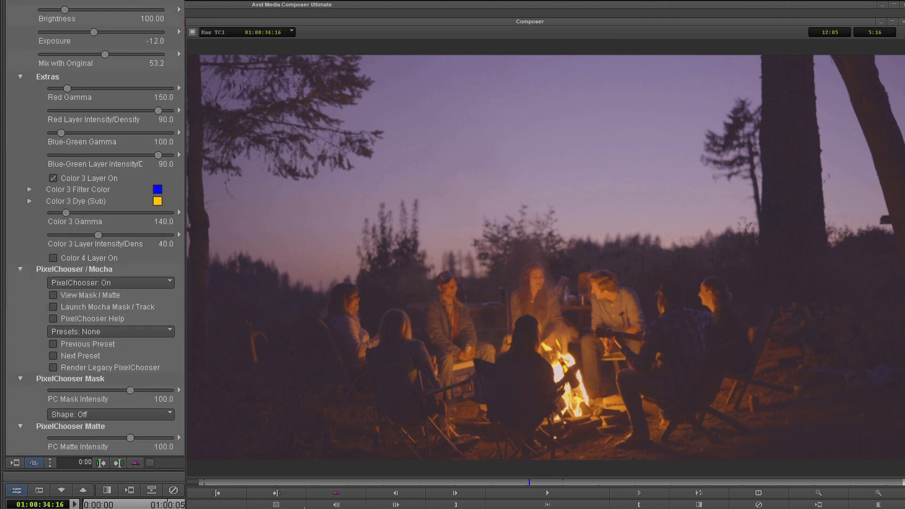
pyautogui.click(111, 378)
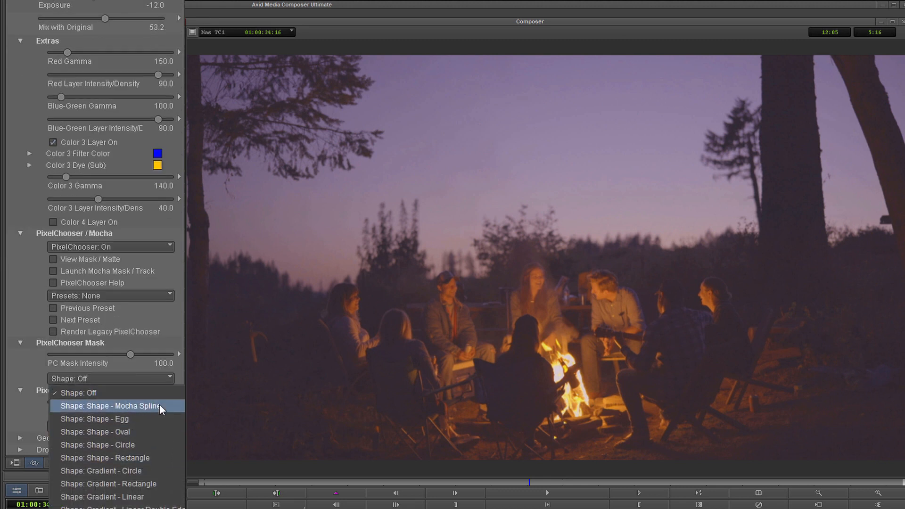
pyautogui.moveTo(143, 432)
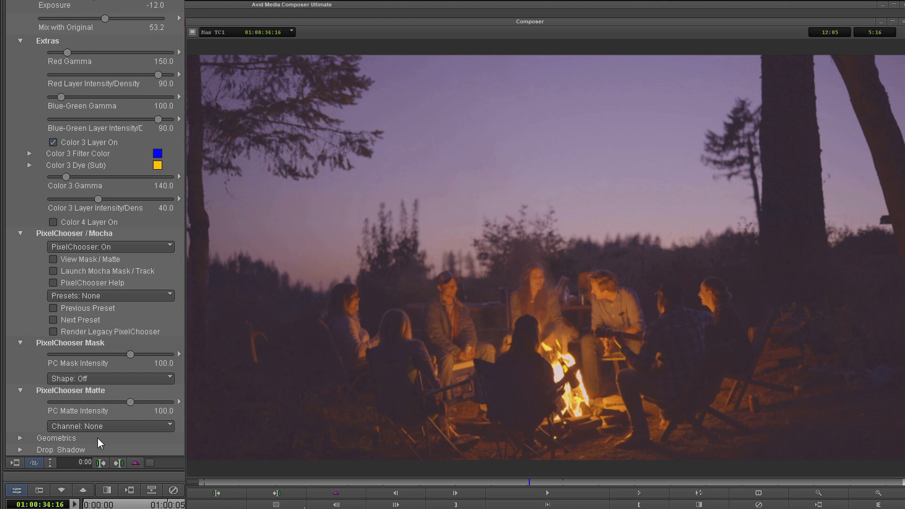
pyautogui.click(96, 426)
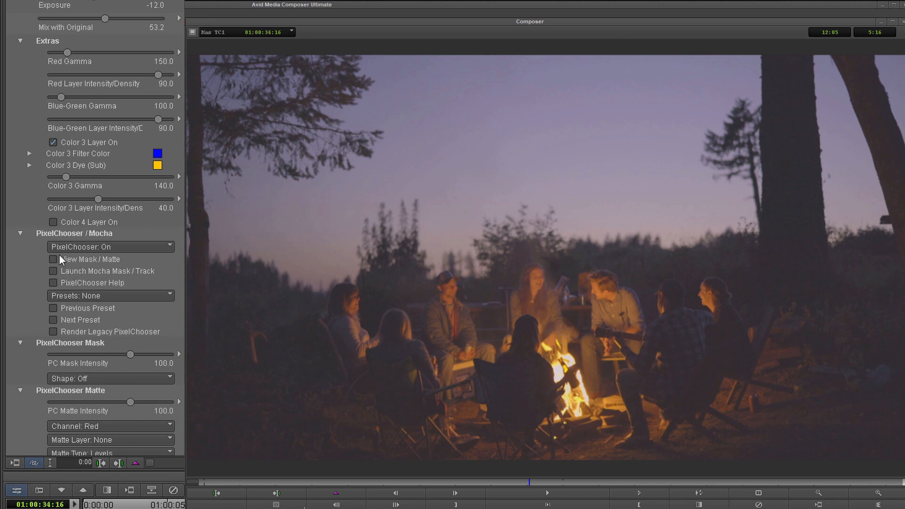
pyautogui.moveTo(59, 261)
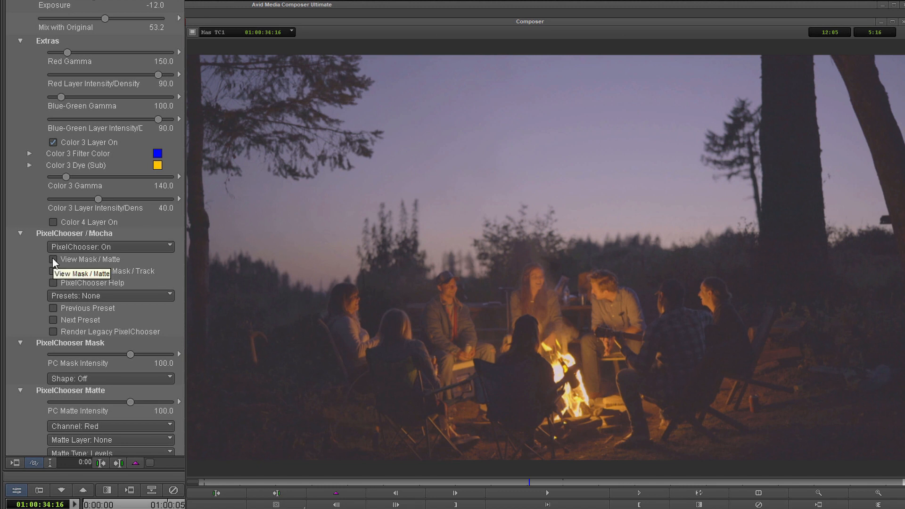
# With View Mask/Matte on, tune Black/White Level, Choke and Blur to isolate the sky and fire softly.
pyautogui.click(53, 259)
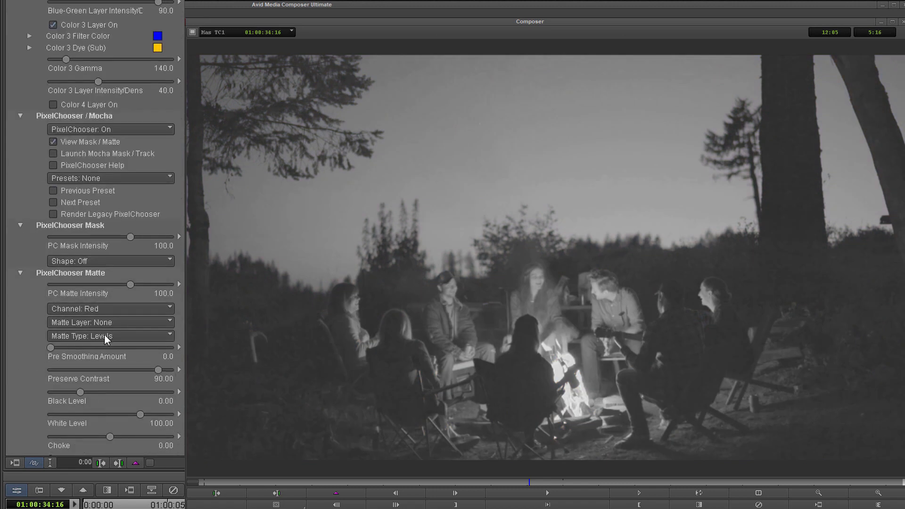
pyautogui.click(110, 336)
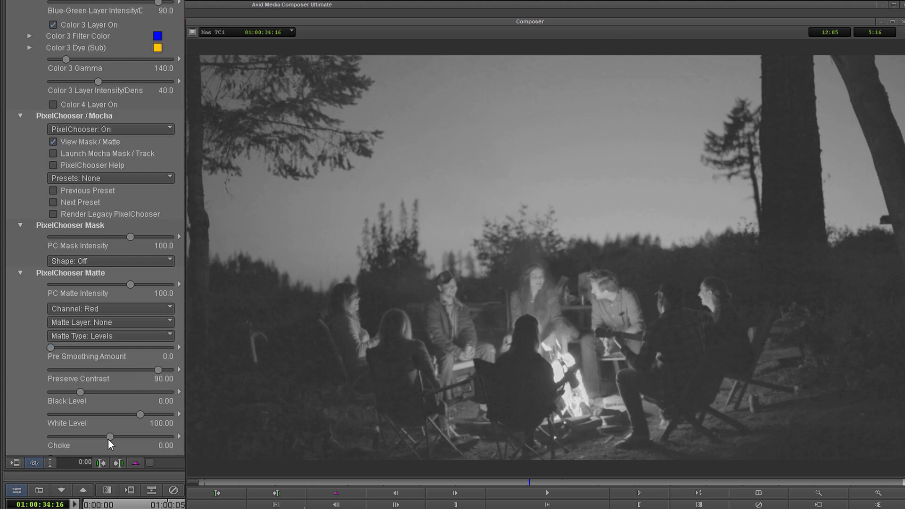
pyautogui.moveTo(144, 336)
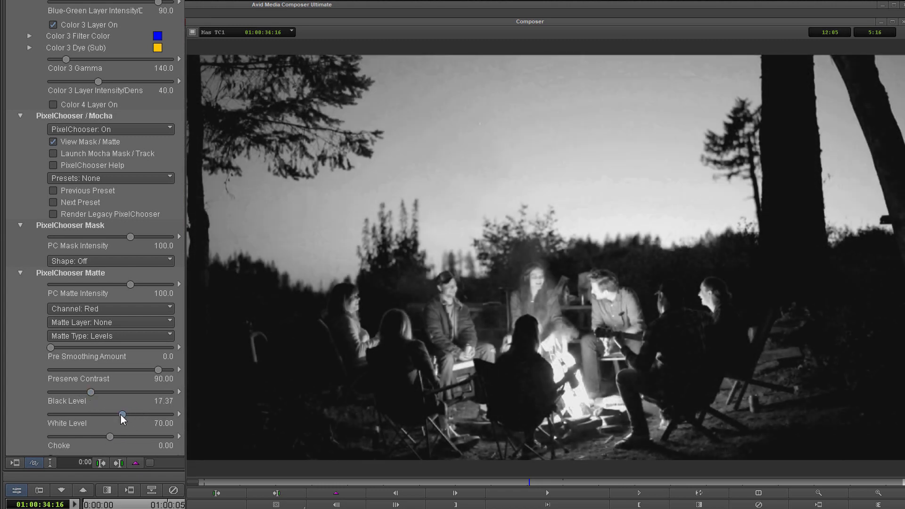
pyautogui.moveTo(121, 415); pyautogui.dragTo(111, 415)
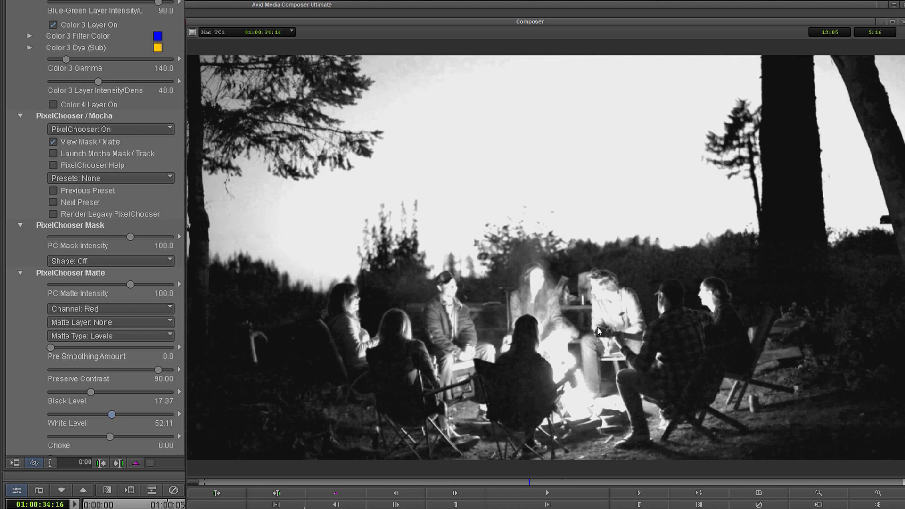
pyautogui.moveTo(530, 184)
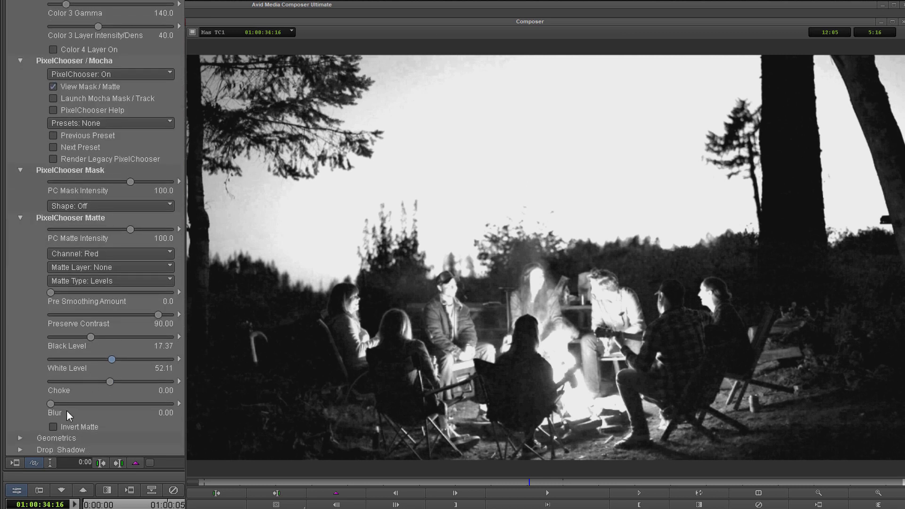
pyautogui.moveTo(50, 405); pyautogui.dragTo(109, 382)
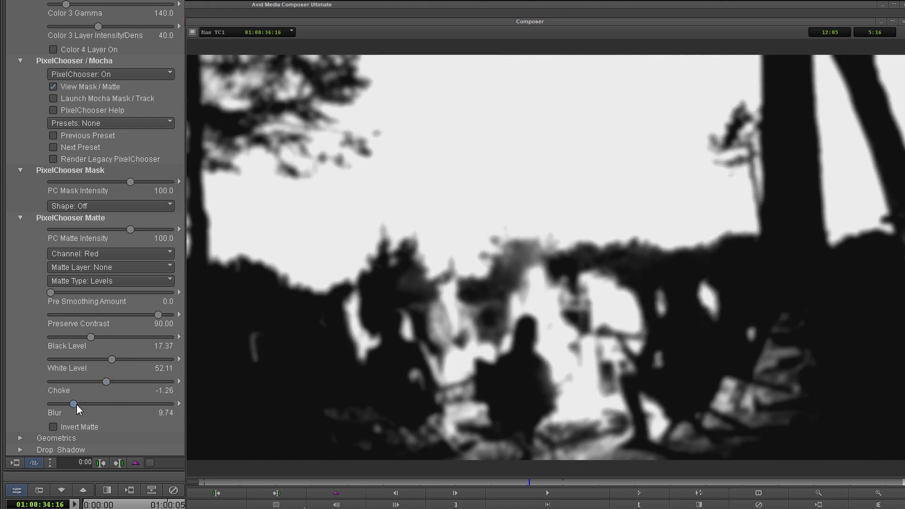
pyautogui.moveTo(73, 404); pyautogui.dragTo(78, 405)
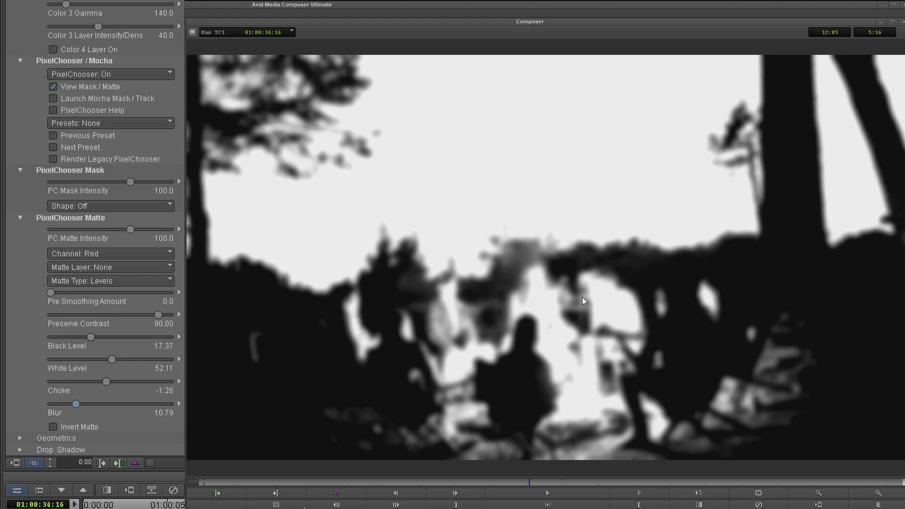
pyautogui.click(53, 87)
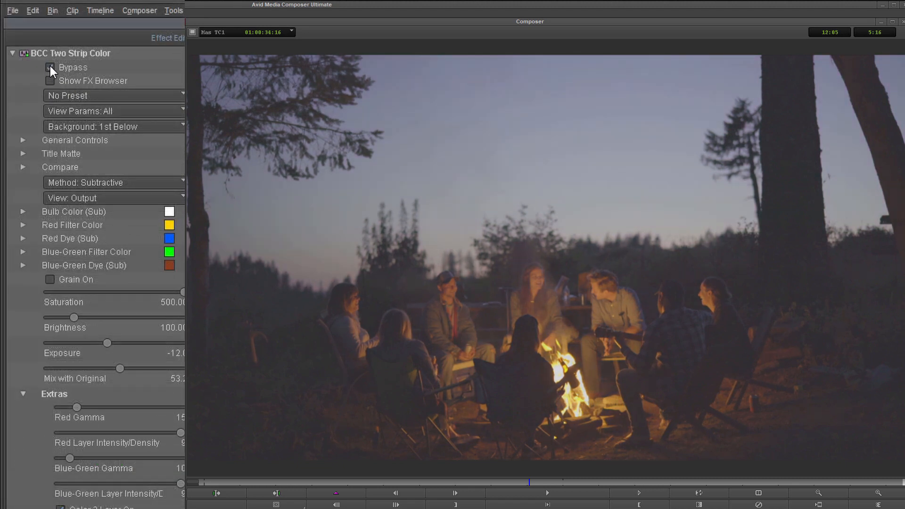
# Re-enable the look and set Compare Mode to Side By Side.
pyautogui.click(50, 67)
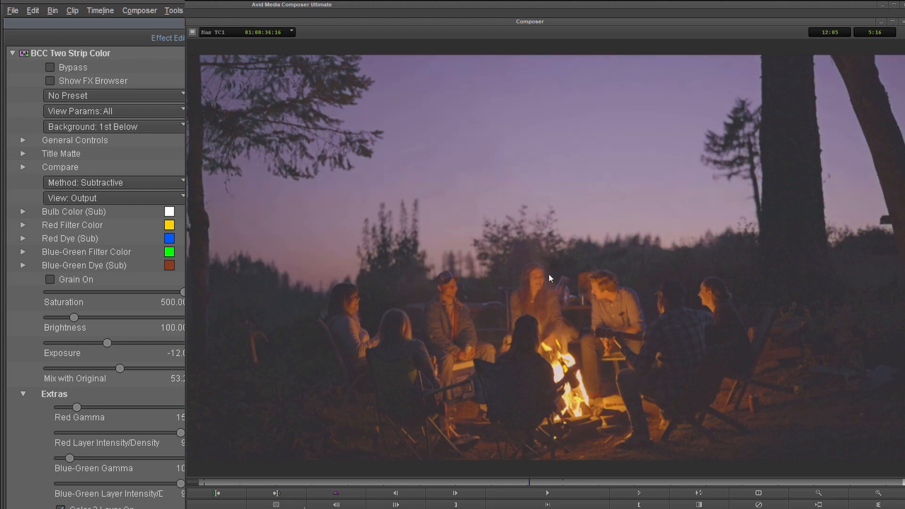
pyautogui.moveTo(543, 348)
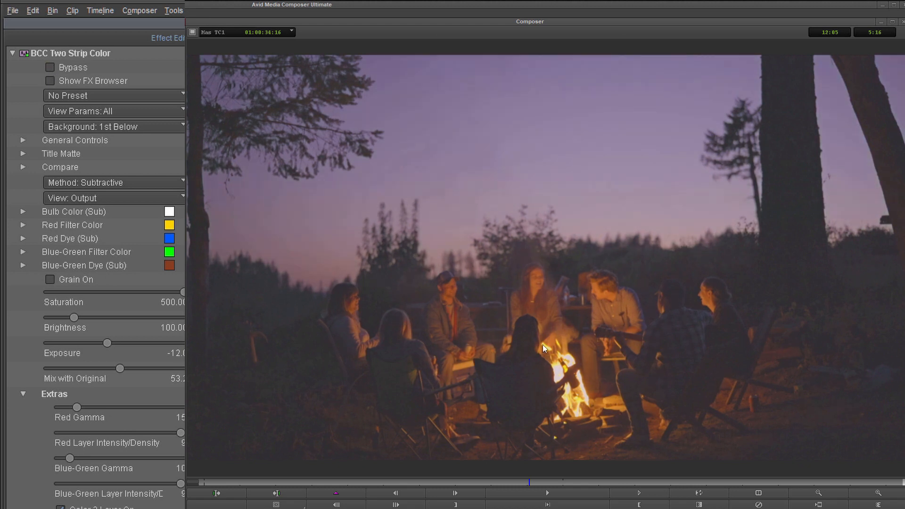
pyautogui.moveTo(74, 143)
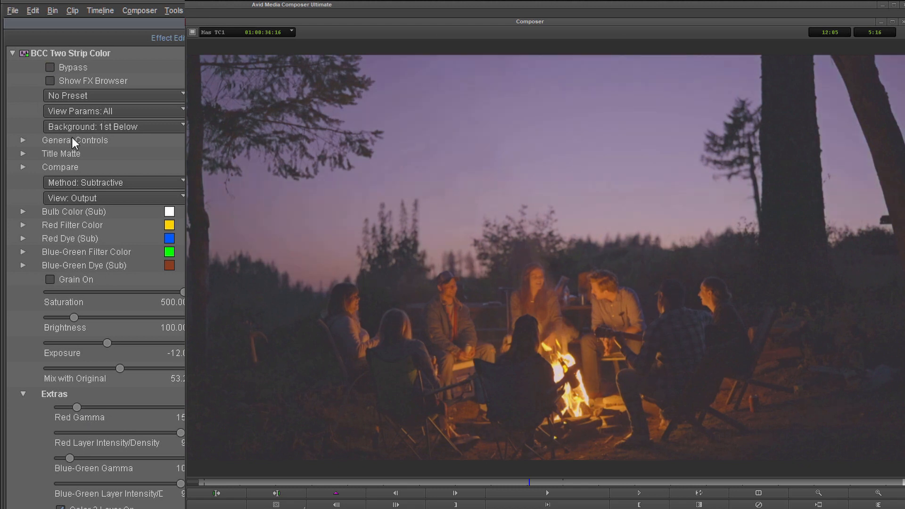
pyautogui.click(23, 167)
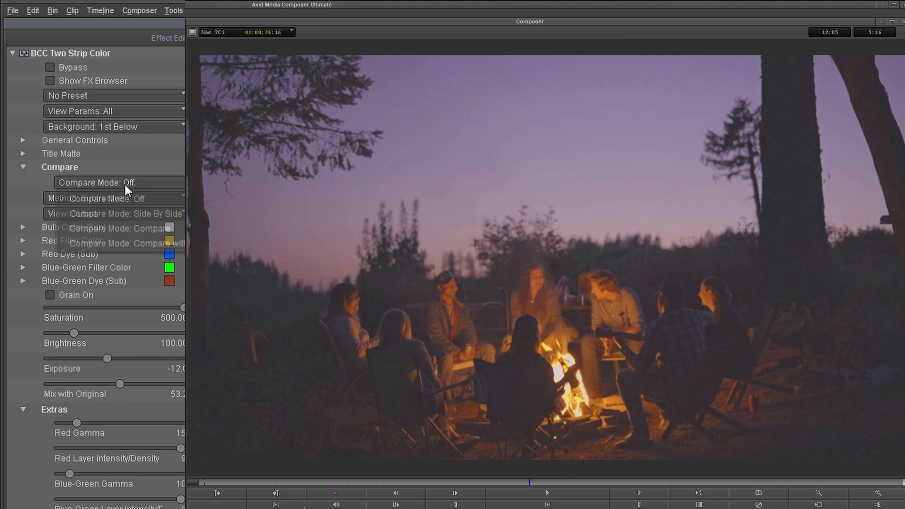
pyautogui.click(128, 213)
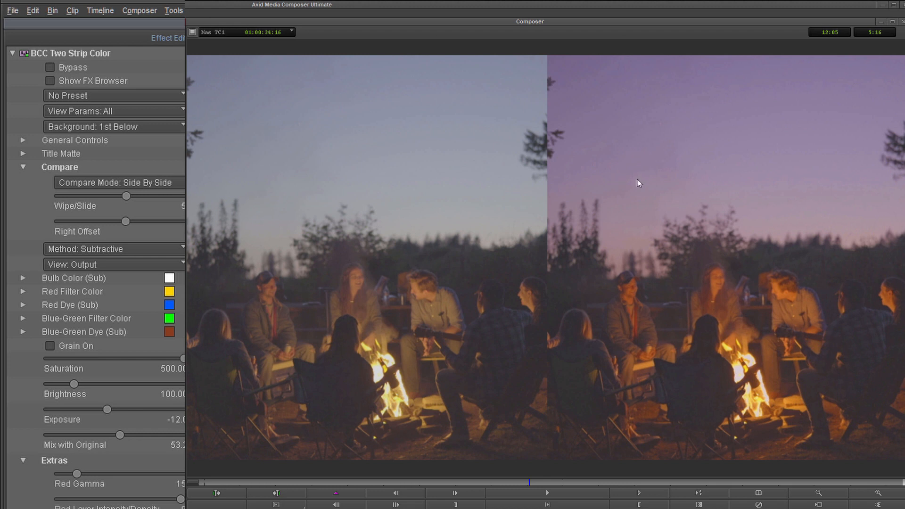
pyautogui.scroll(-3)
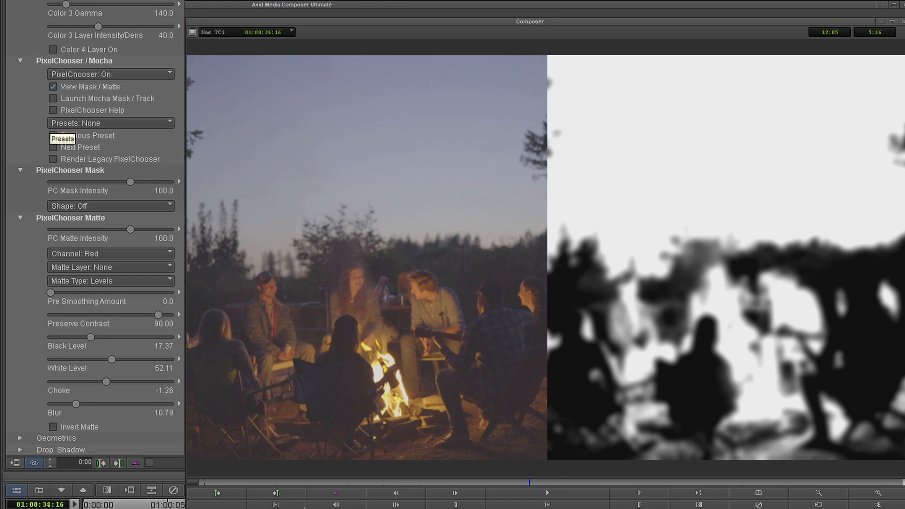
pyautogui.moveTo(94, 225)
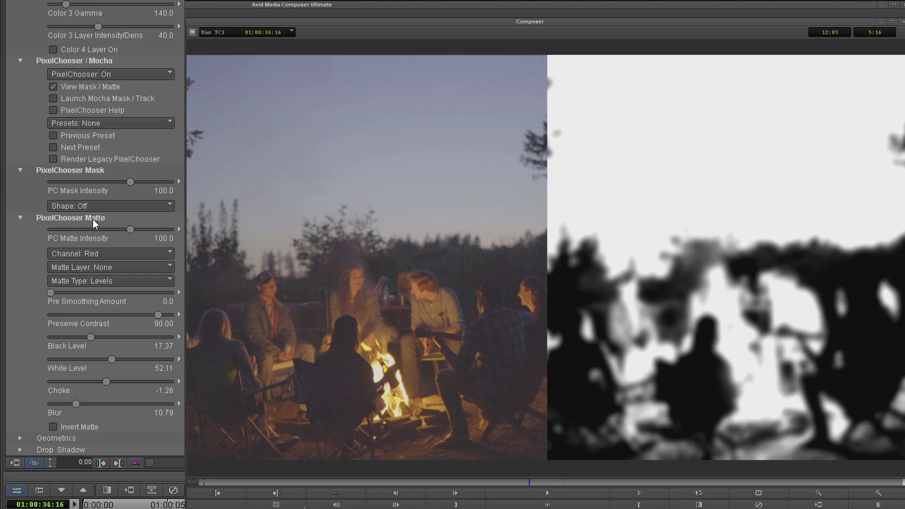
# Set the PixelChooser Mask shape to Shape - Circle.
pyautogui.click(110, 205)
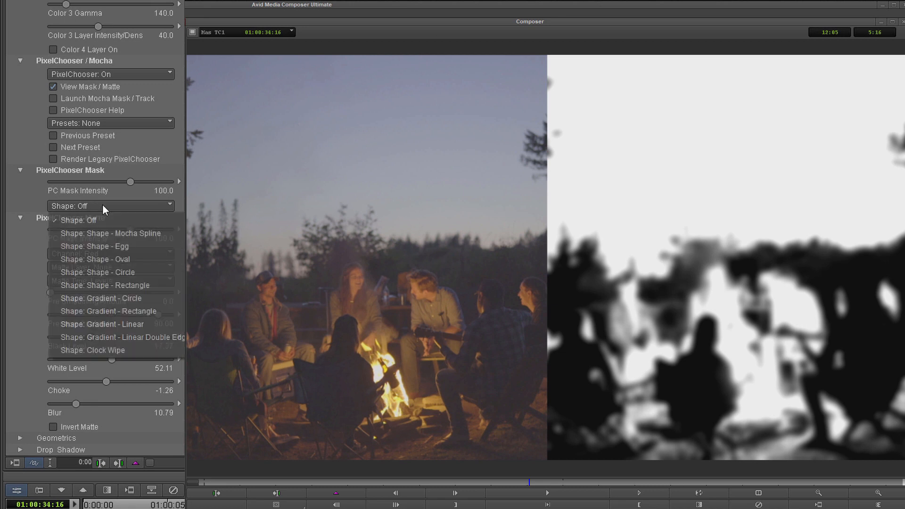
pyautogui.moveTo(155, 272)
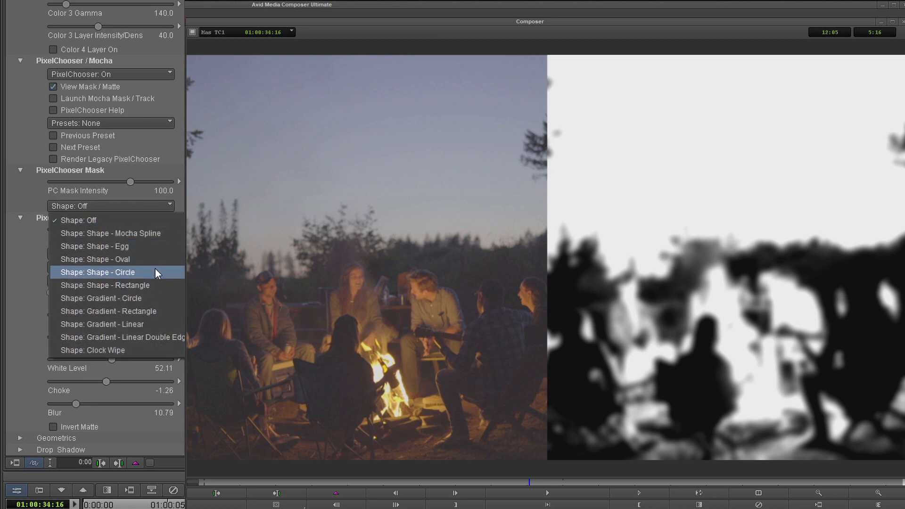
pyautogui.click(97, 271)
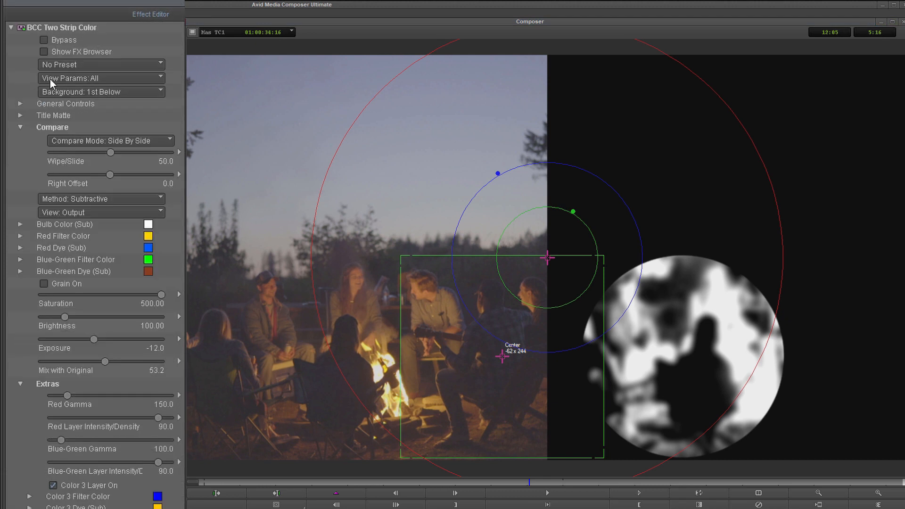
pyautogui.moveTo(96, 167)
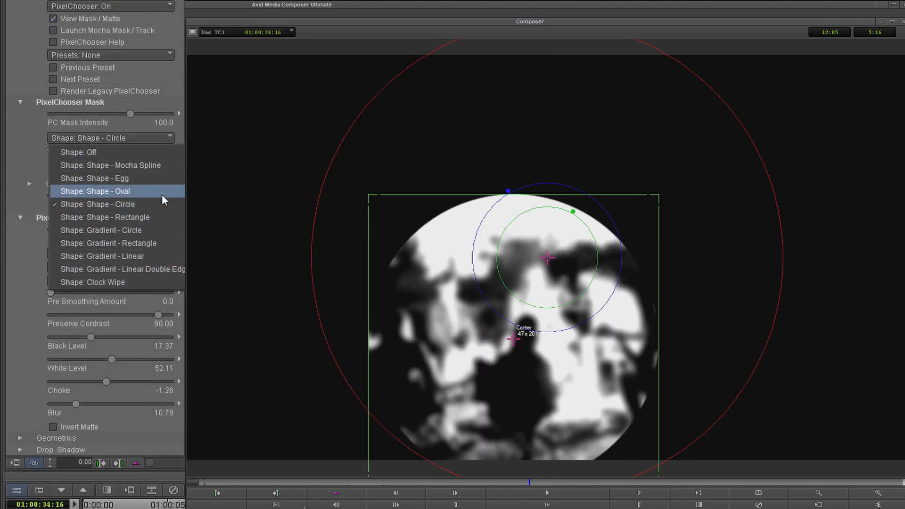
# Change the mask to Shape - Oval, widen Scale X to about 101 and raise Feather for a soft edge.
pyautogui.click(94, 191)
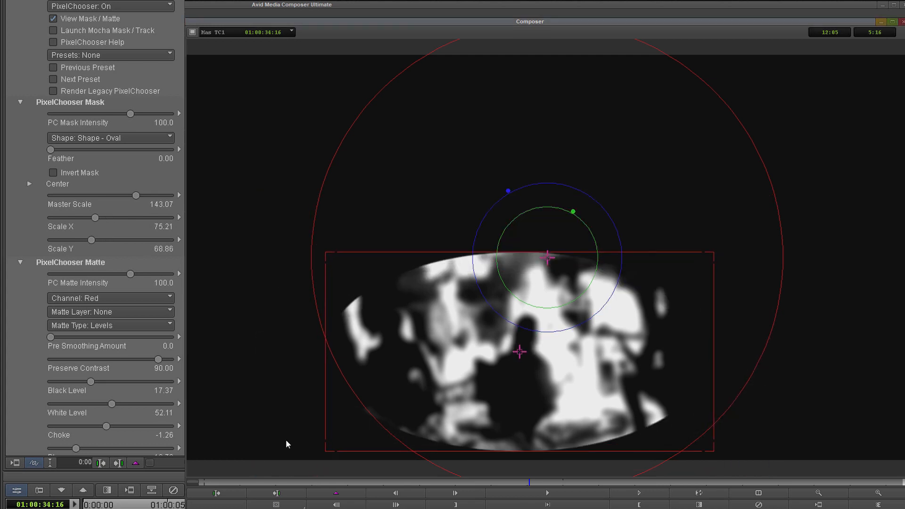
pyautogui.moveTo(95, 219)
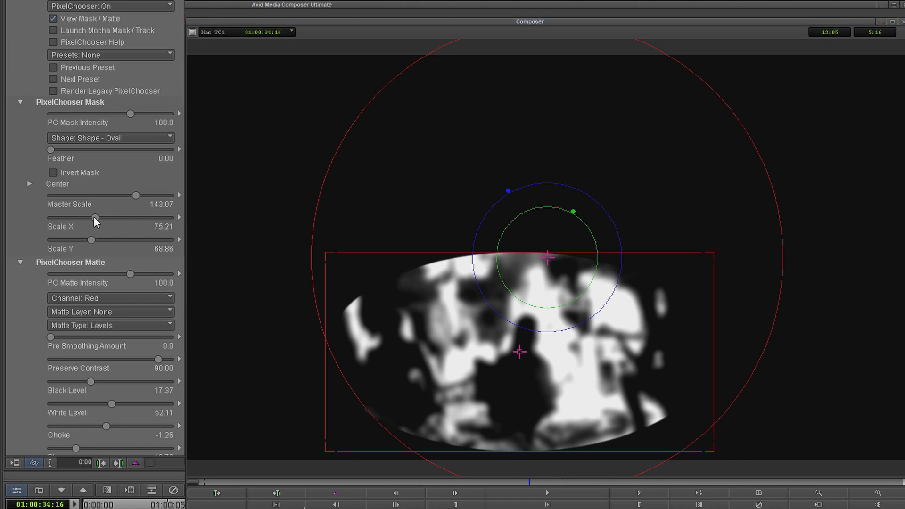
pyautogui.moveTo(90, 218); pyautogui.dragTo(114, 218)
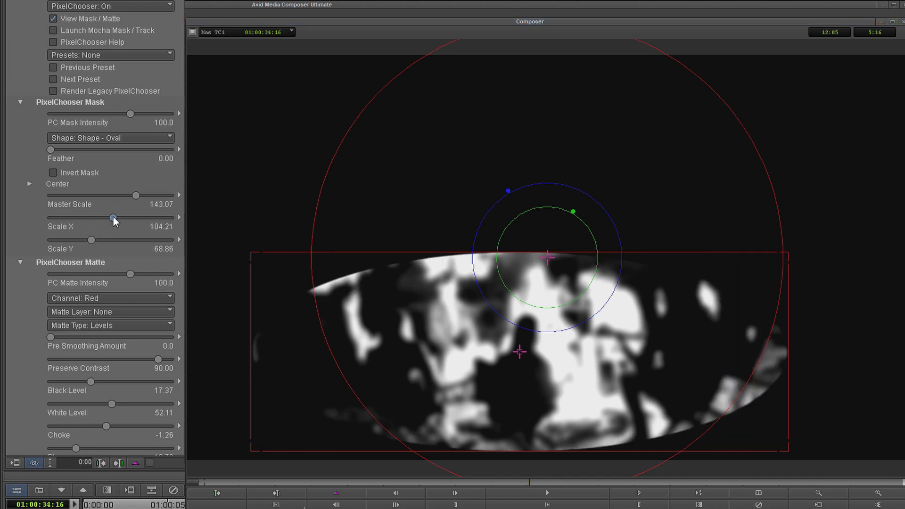
pyautogui.moveTo(114, 218); pyautogui.dragTo(99, 218)
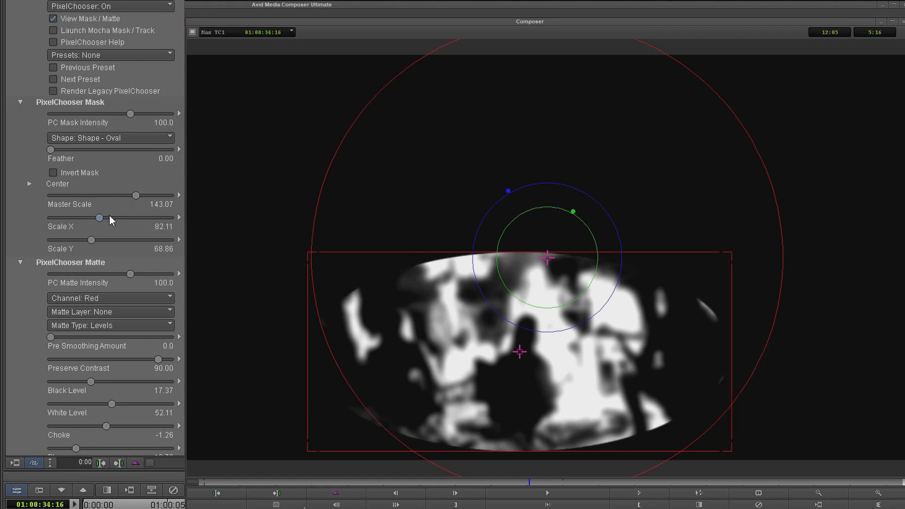
pyautogui.moveTo(90, 218); pyautogui.dragTo(111, 217)
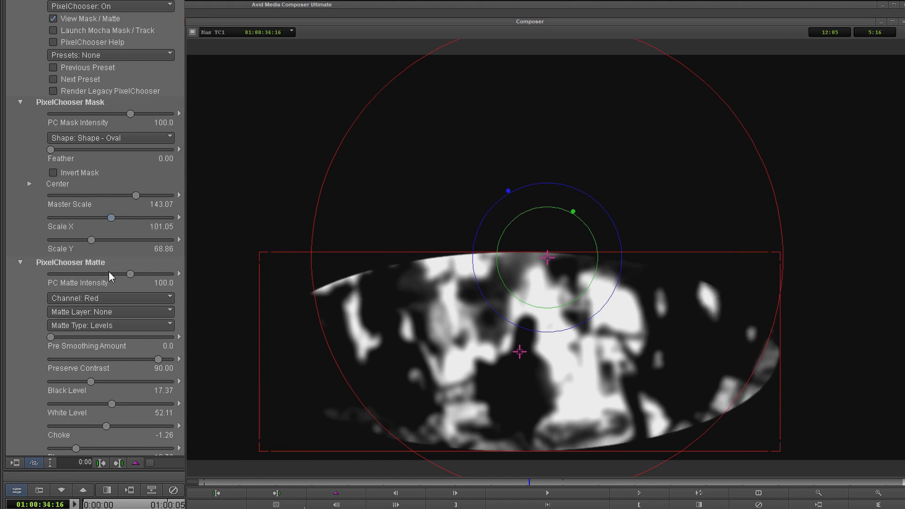
pyautogui.moveTo(51, 149); pyautogui.dragTo(86, 150)
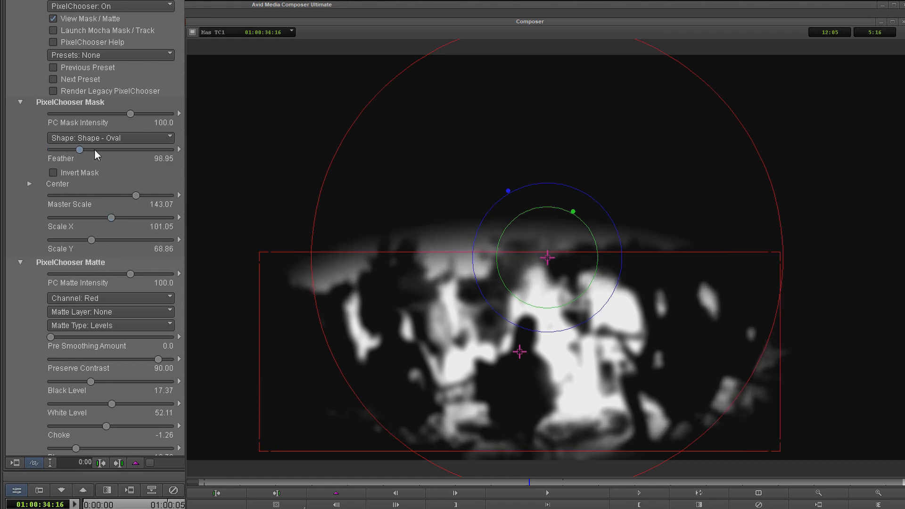
pyautogui.moveTo(88, 149); pyautogui.dragTo(85, 149)
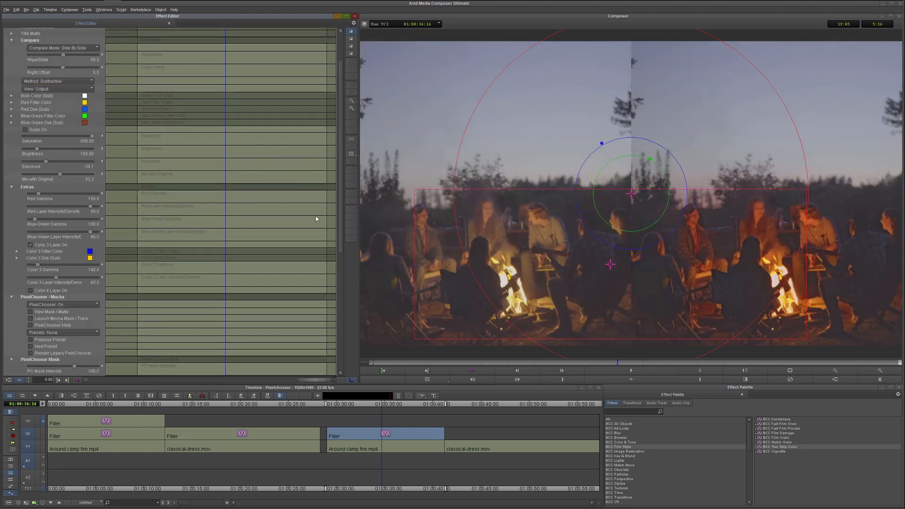
# Hide the matte view and shift the oval mask's centre Y Point vertically.
pyautogui.scroll(-3)
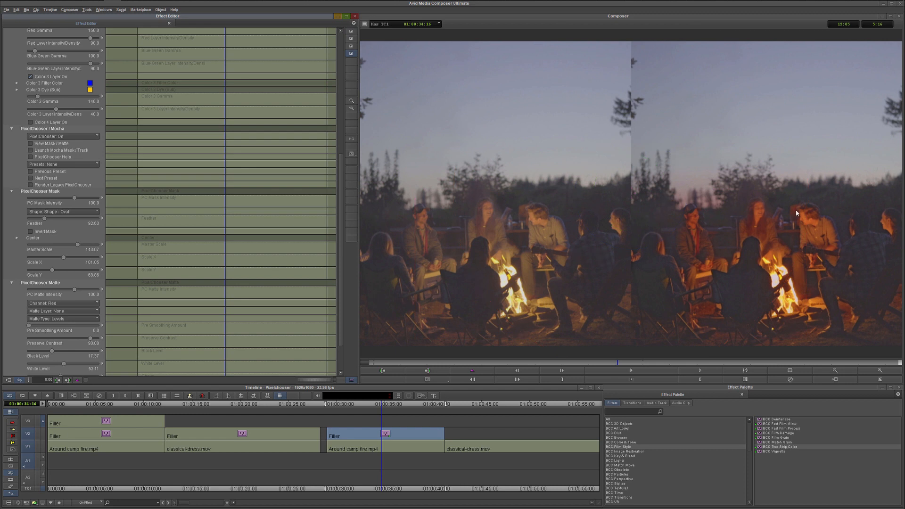
pyautogui.moveTo(800, 222)
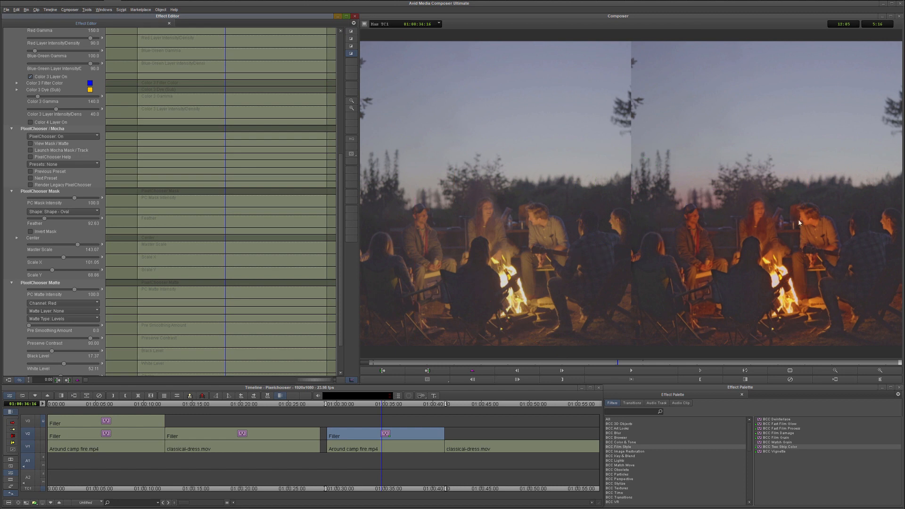
pyautogui.scroll(-3)
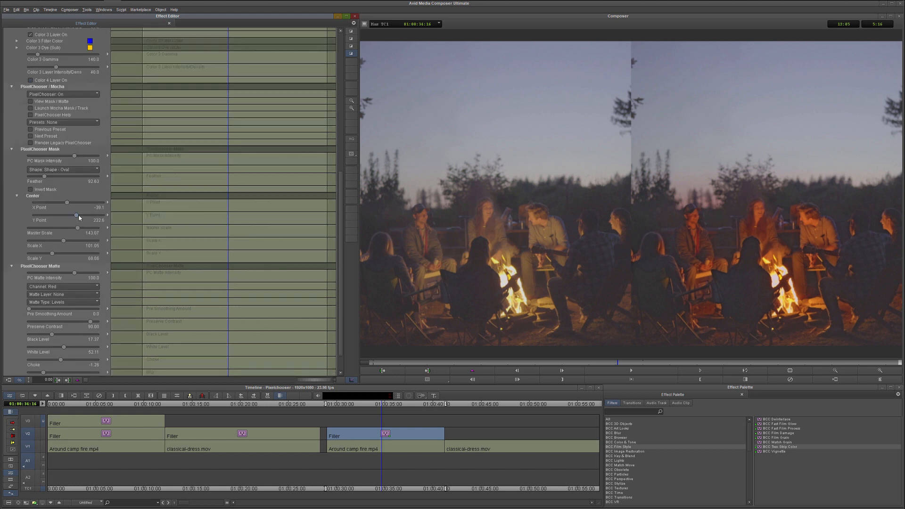
pyautogui.moveTo(78, 220); pyautogui.dragTo(78, 220)
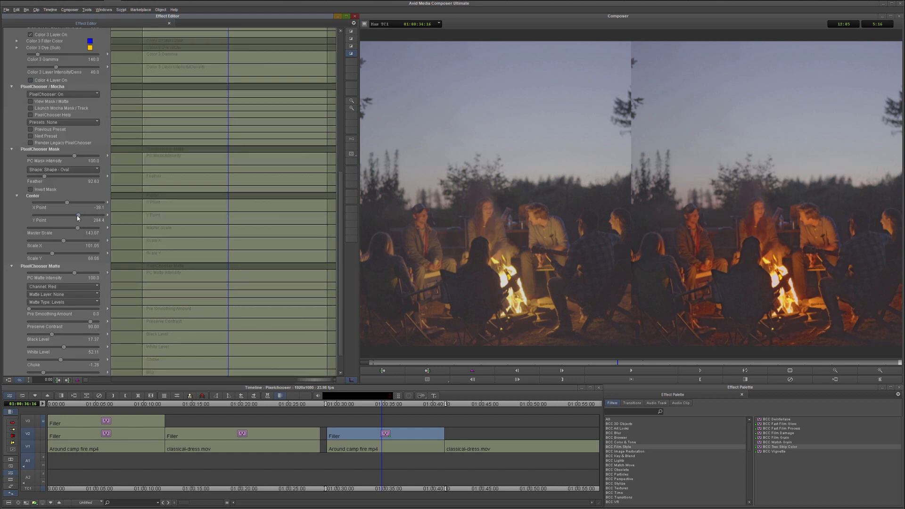
pyautogui.moveTo(79, 219); pyautogui.dragTo(79, 219)
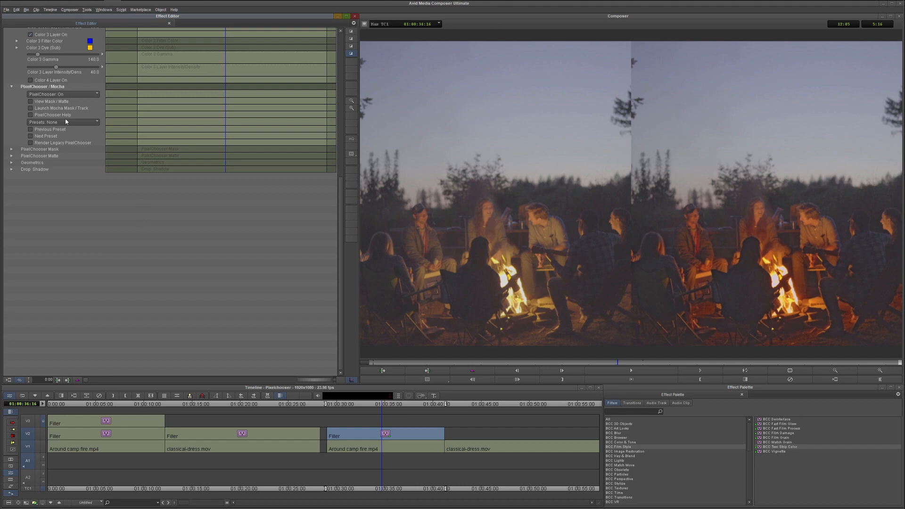
# Save the current oval mask as a PixelChooser preset named 'Fireside oval'.
pyautogui.click(63, 122)
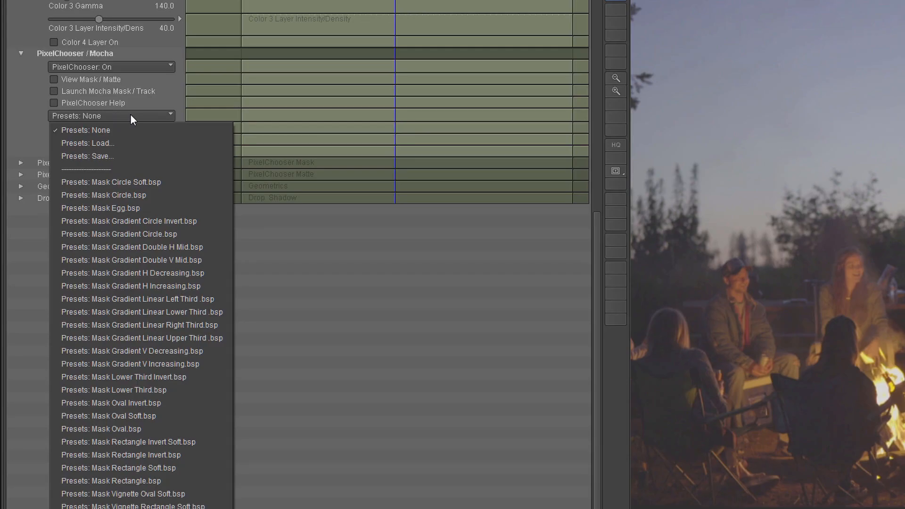
pyautogui.click(86, 155)
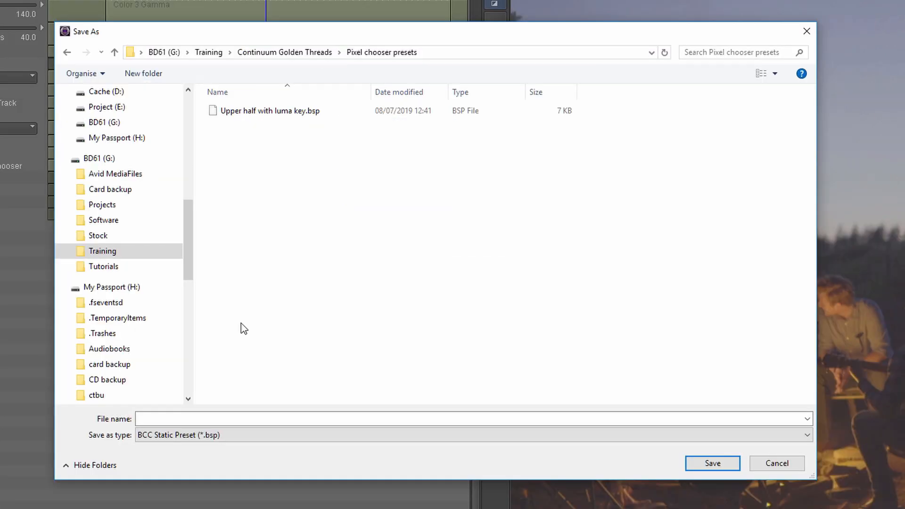
pyautogui.write('Fireside oval')
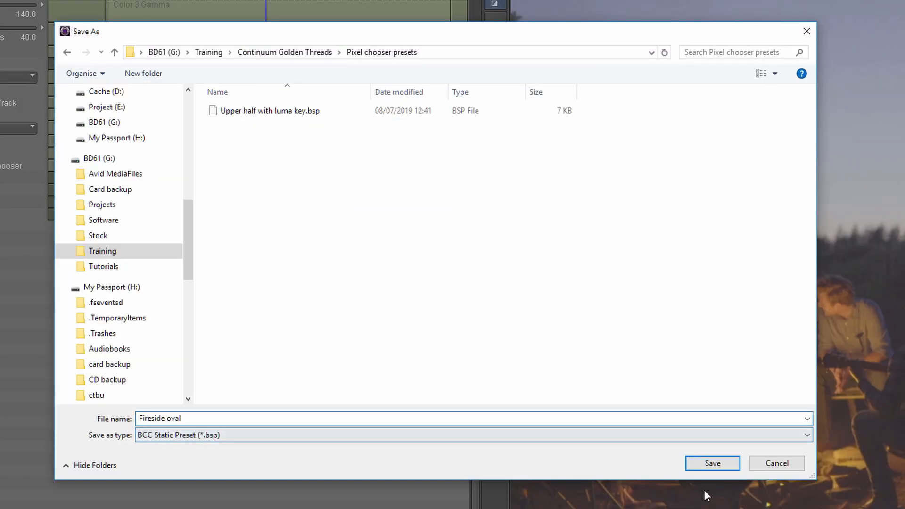
pyautogui.click(713, 463)
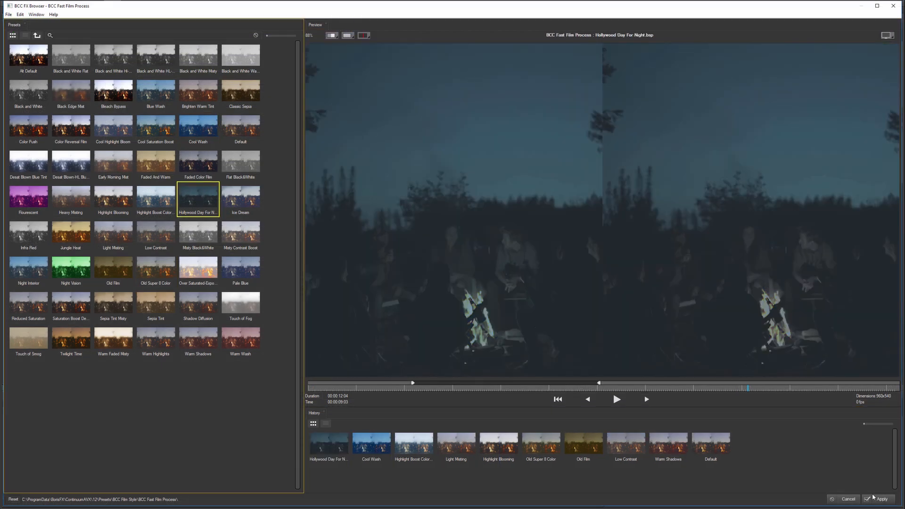
# Apply the Fast Film Process Hollywood Day For Night preset to the campfire clip.
pyautogui.click(879, 499)
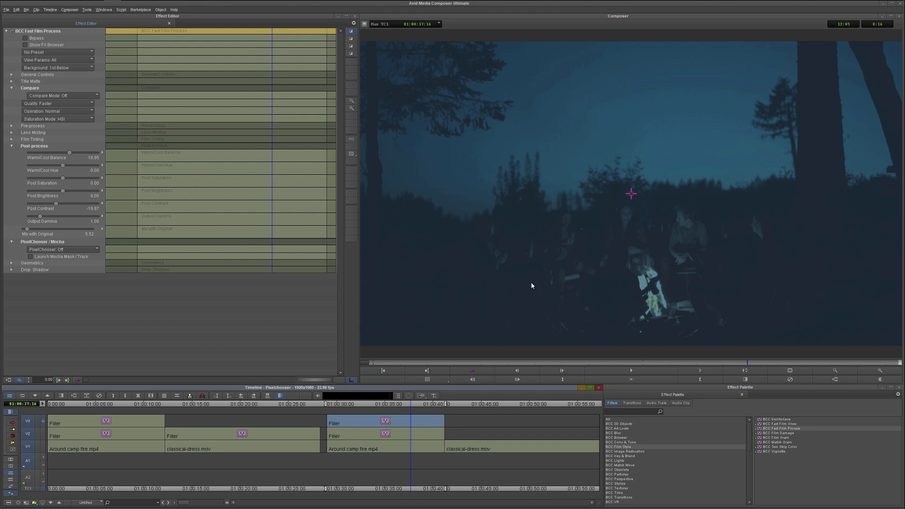
pyautogui.moveTo(599, 268)
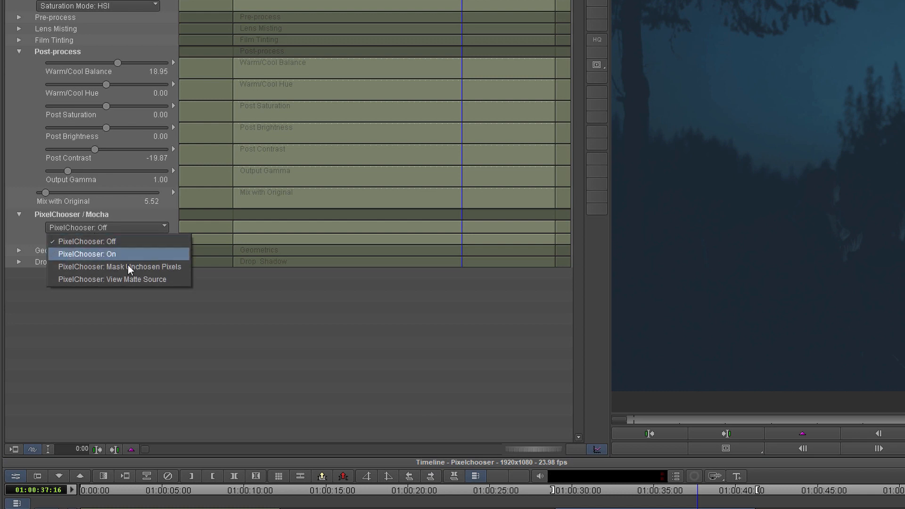
pyautogui.moveTo(138, 257)
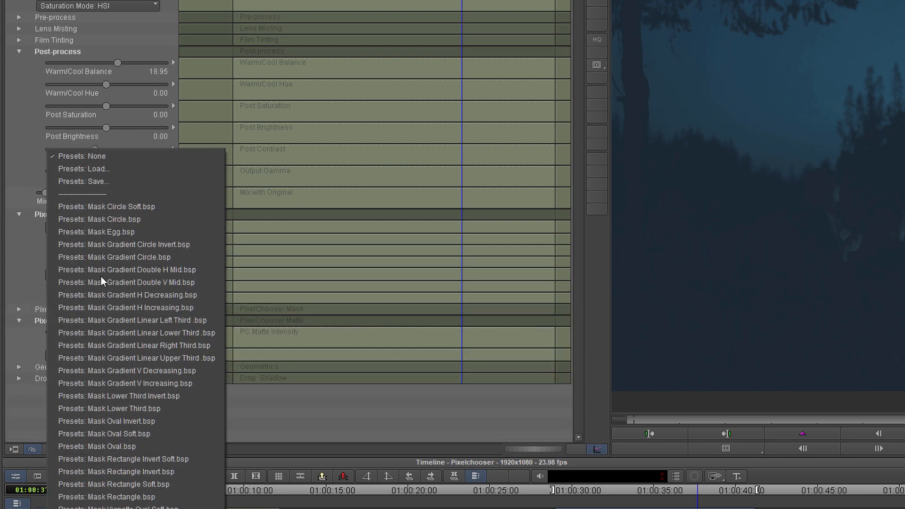
pyautogui.moveTo(137, 319)
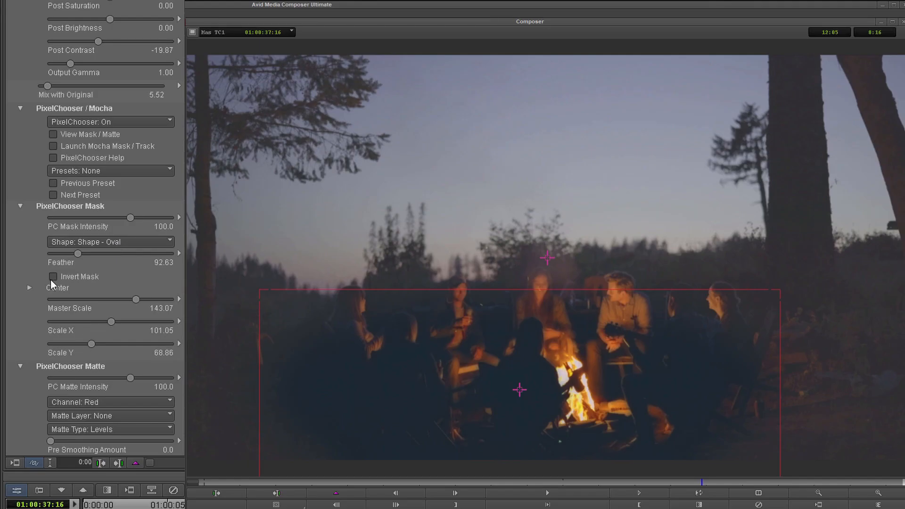
# Invert the oval PixelChooser mask to spare the firelit group and cut Post Saturation to -60.
pyautogui.click(53, 276)
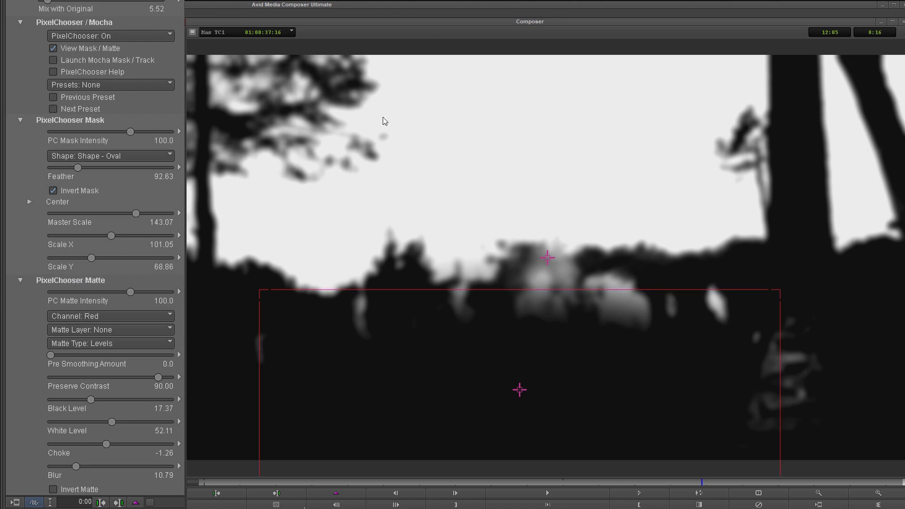
pyautogui.click(53, 48)
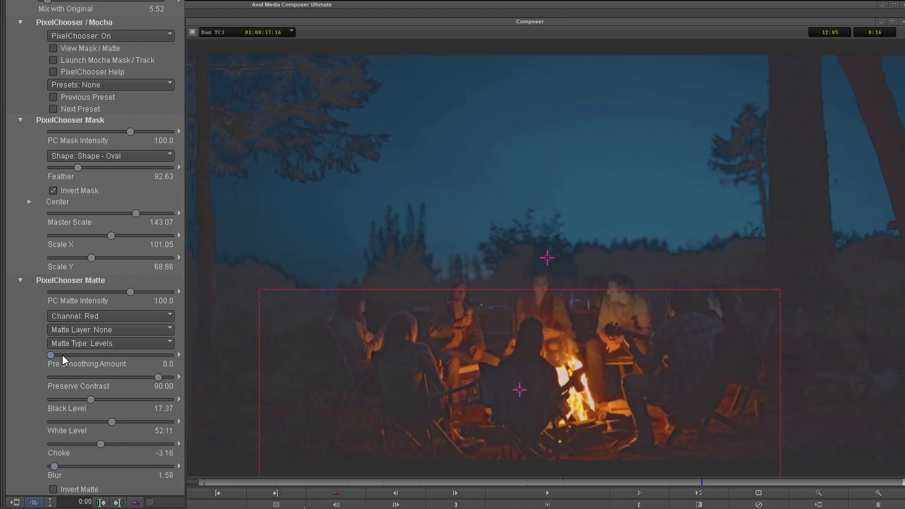
pyautogui.moveTo(51, 357); pyautogui.dragTo(83, 356)
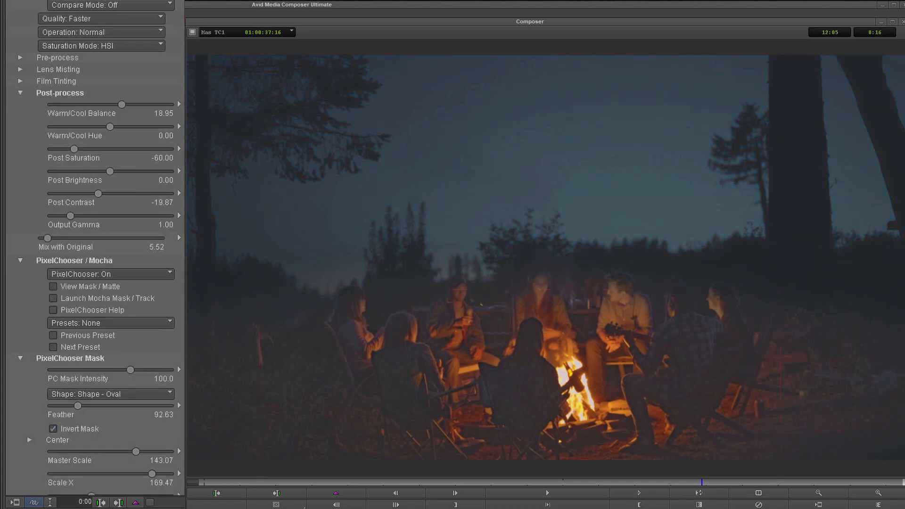
# Set Compare Mode to Compare with Layer using the 1st layer below as host.
pyautogui.click(101, 5)
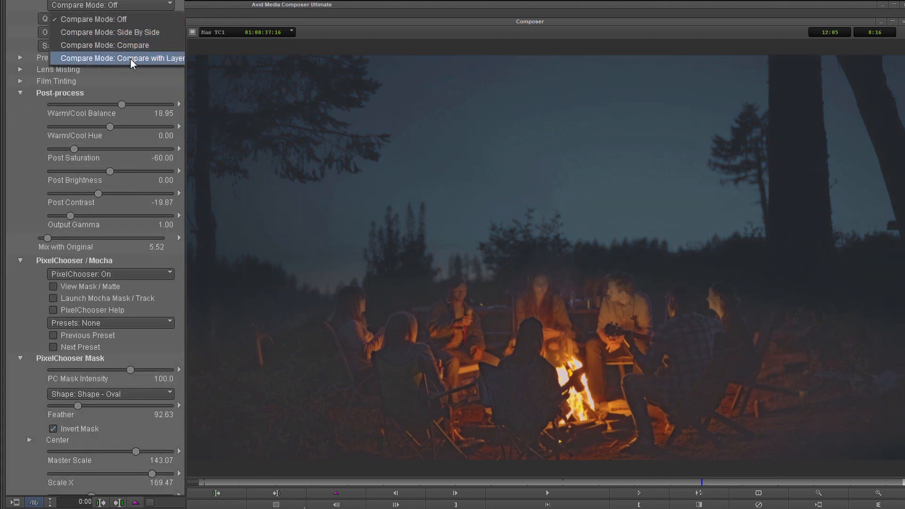
pyautogui.click(122, 57)
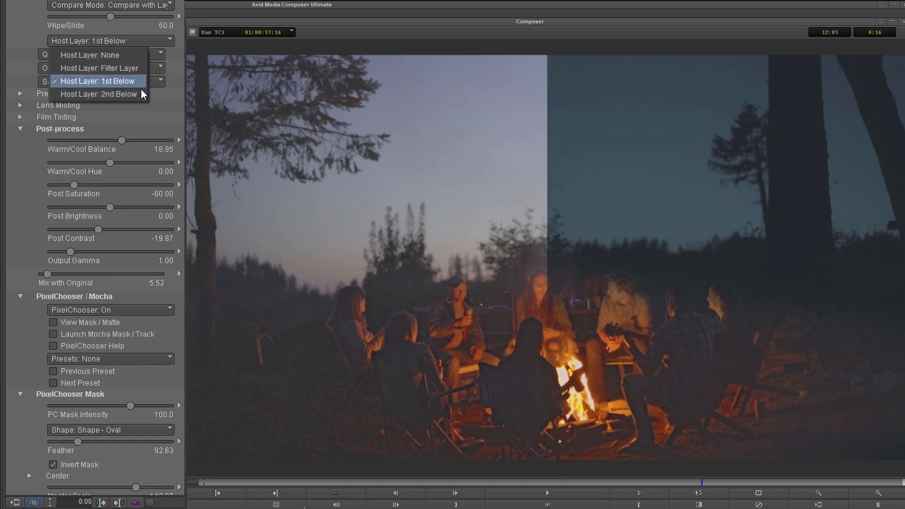
pyautogui.click(99, 93)
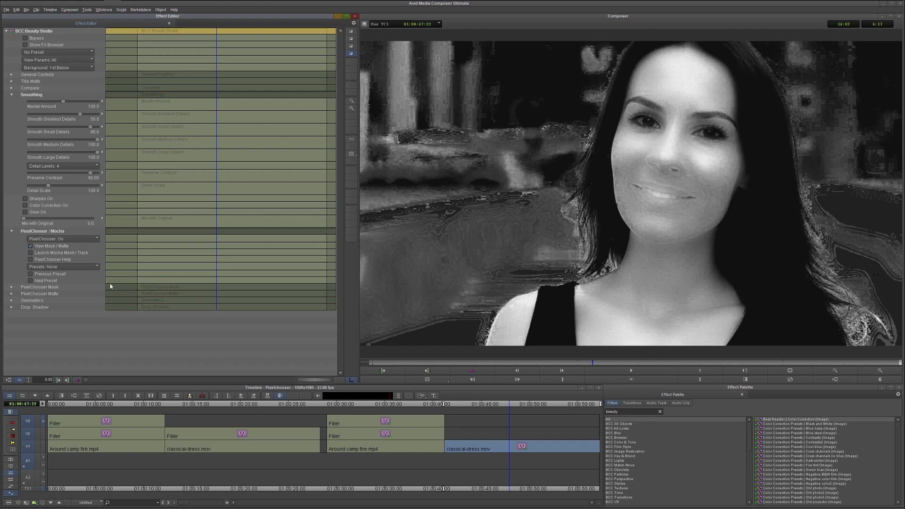
# Key the skin matte: raise Clip Black, lower Clip White and tighten Hue Softness so the face reads solid.
pyautogui.click(43, 293)
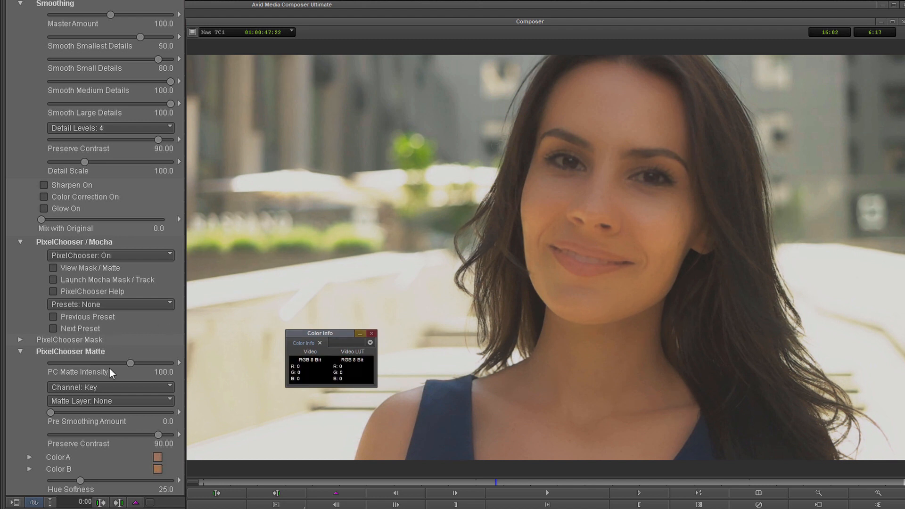
pyautogui.click(53, 268)
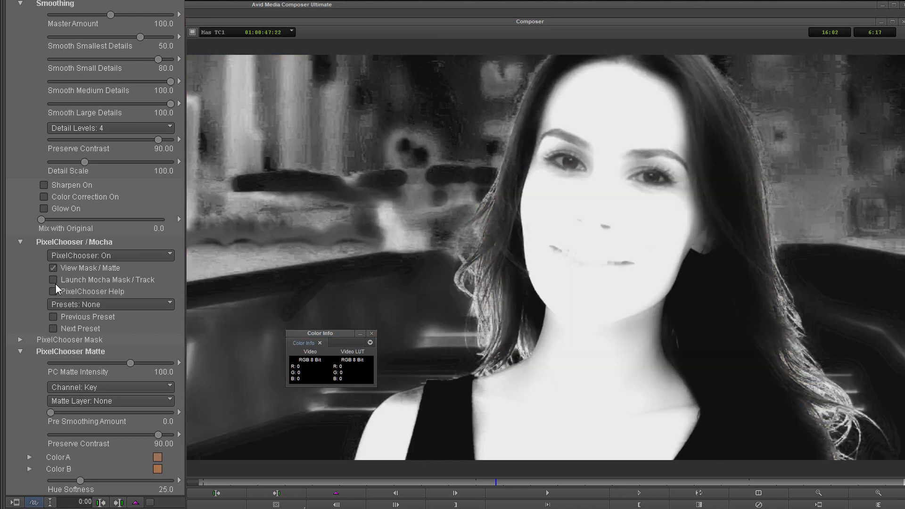
pyautogui.scroll(-3)
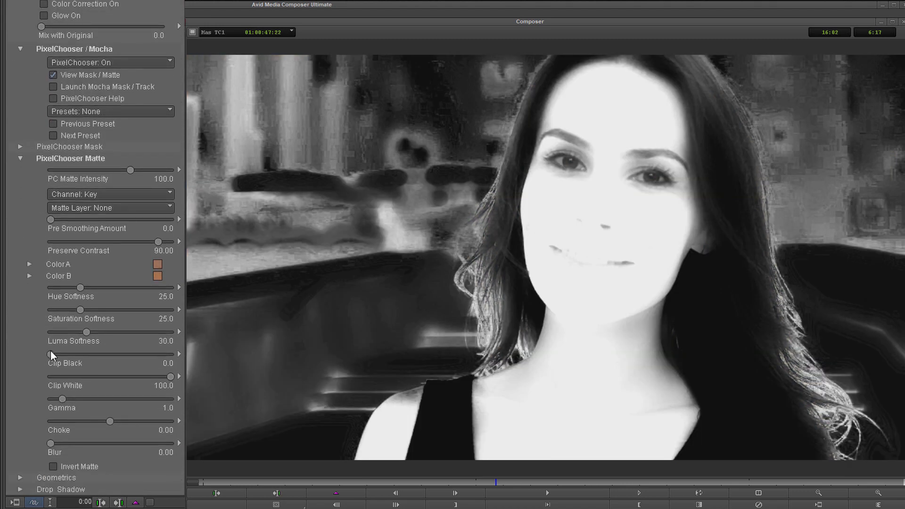
pyautogui.moveTo(49, 353); pyautogui.dragTo(73, 353)
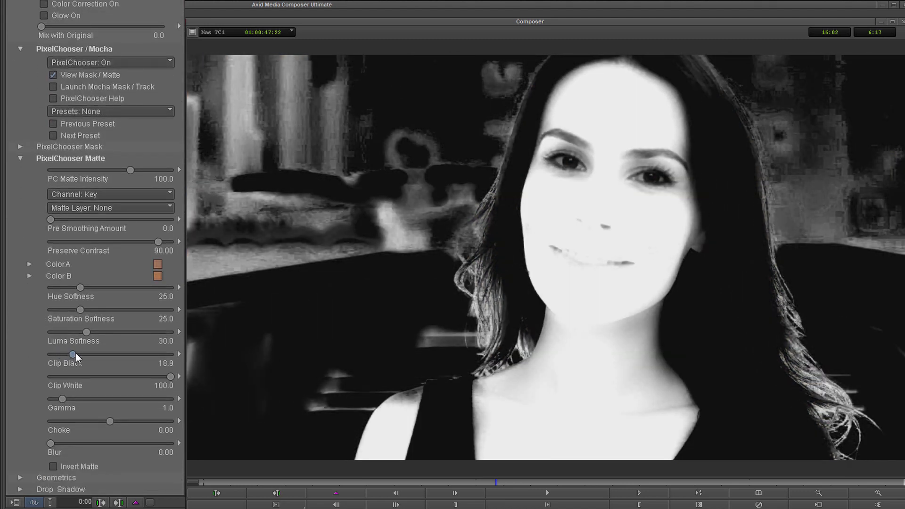
pyautogui.moveTo(72, 354); pyautogui.dragTo(83, 355)
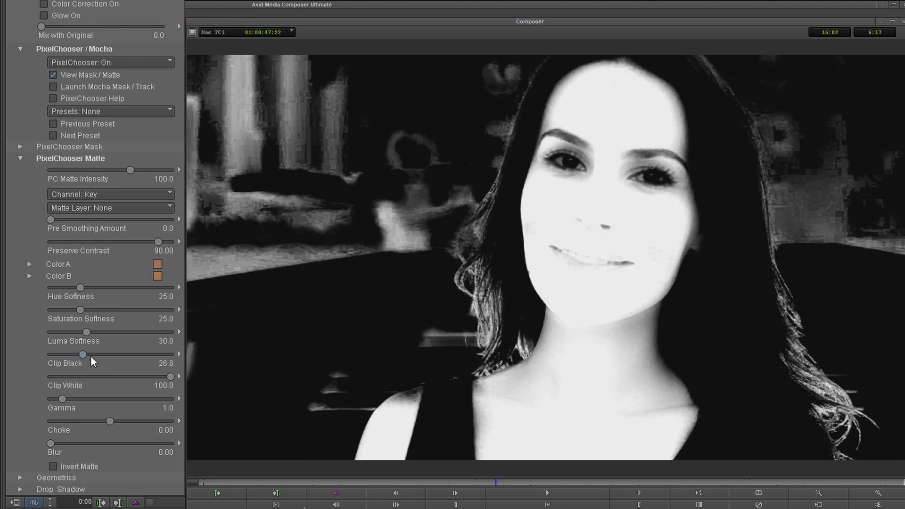
pyautogui.moveTo(171, 376); pyautogui.dragTo(151, 376)
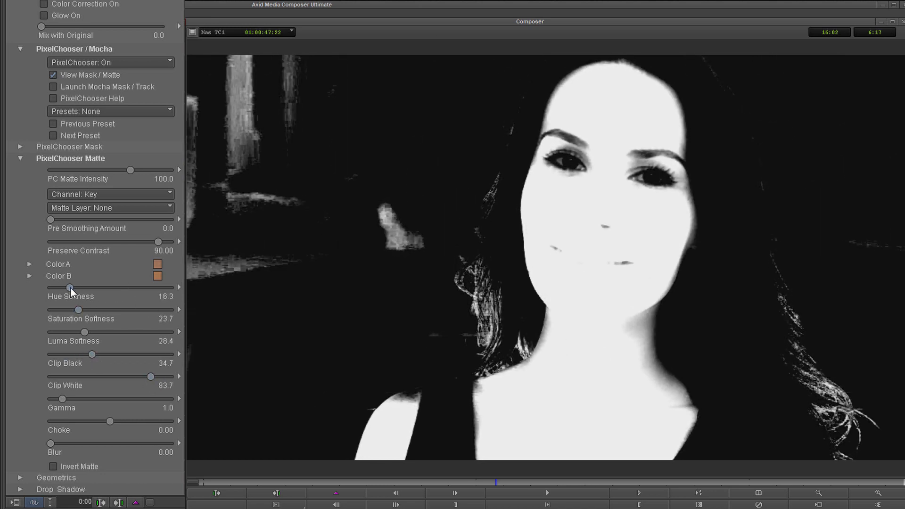
pyautogui.moveTo(71, 287); pyautogui.dragTo(67, 288)
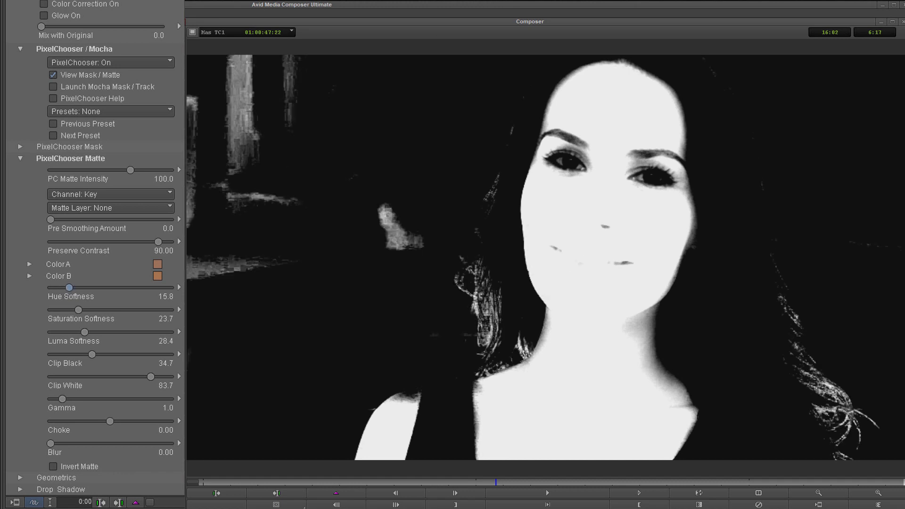
pyautogui.click(52, 75)
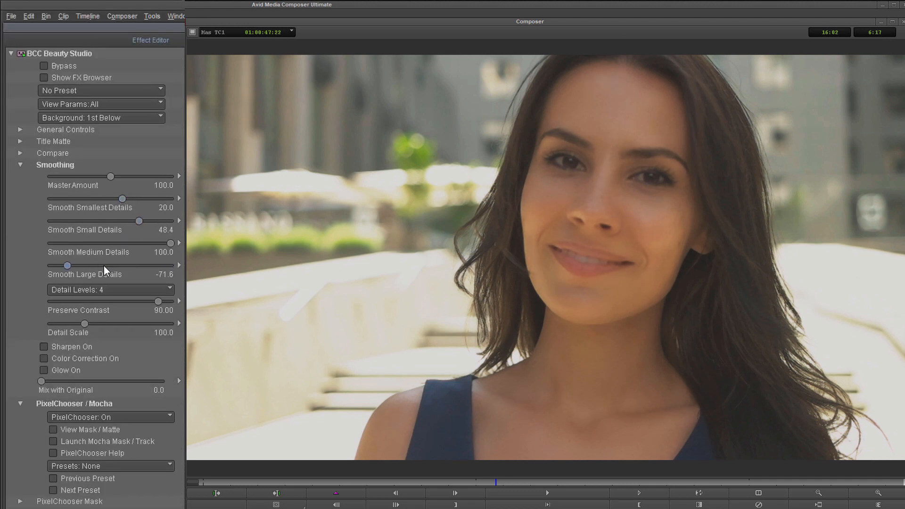
# Retune the large- and medium-detail smoothing amounts on the portrait's skin.
pyautogui.moveTo(68, 266); pyautogui.dragTo(108, 265)
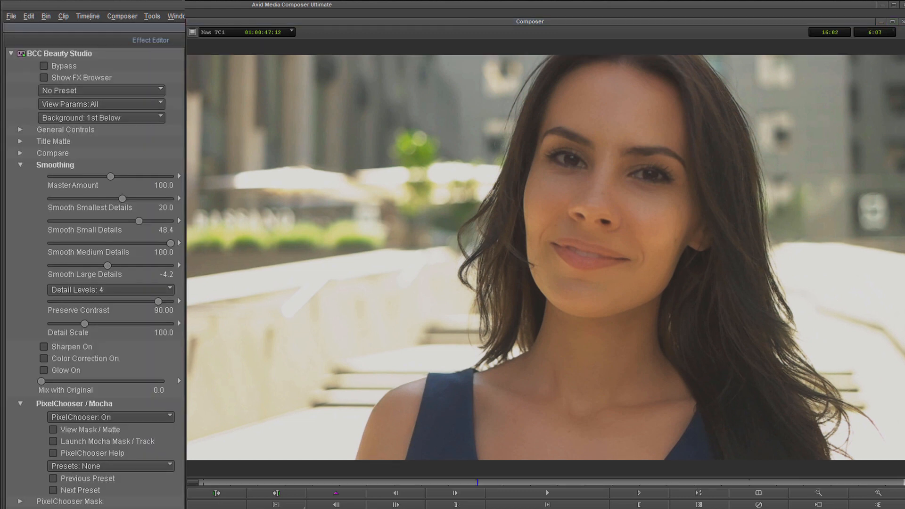
pyautogui.moveTo(171, 242); pyautogui.dragTo(121, 242)
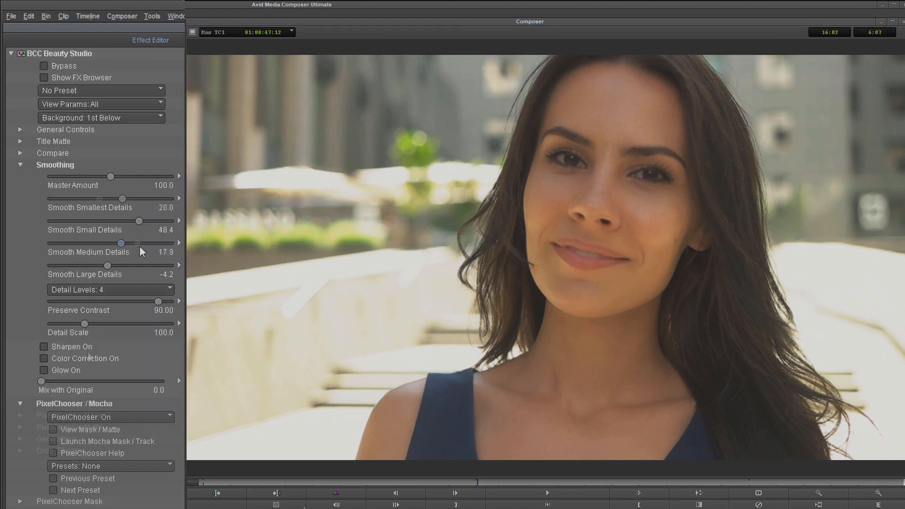
# Enable masked Color Correction, brightening the skin, lowering saturation and adding slight contrast.
pyautogui.click(44, 358)
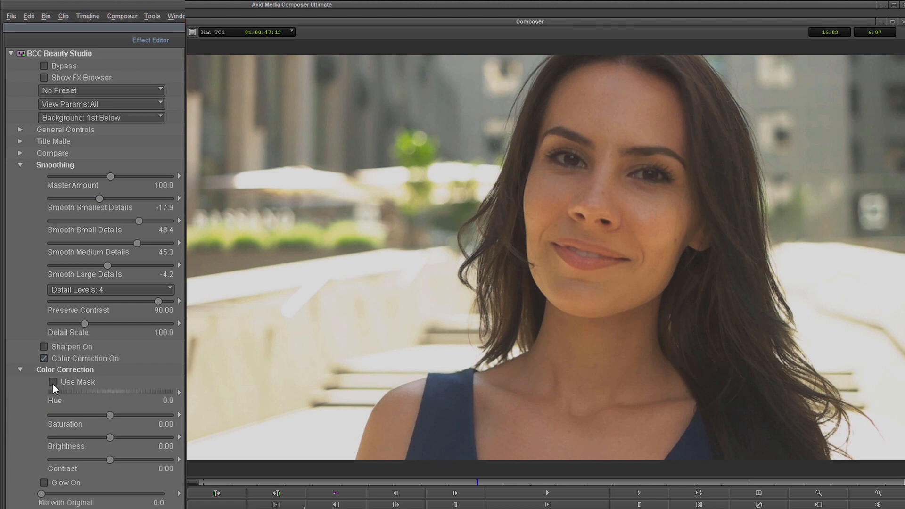
pyautogui.click(52, 382)
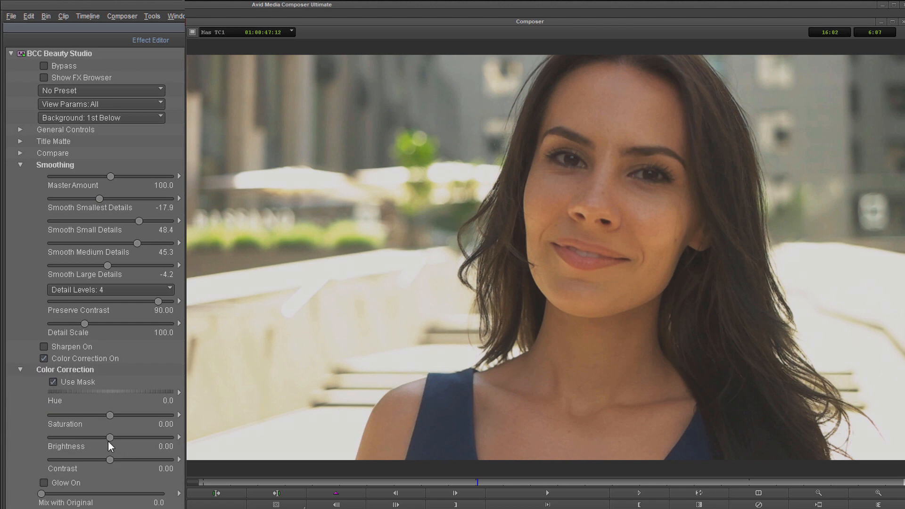
pyautogui.moveTo(86, 436); pyautogui.dragTo(117, 437)
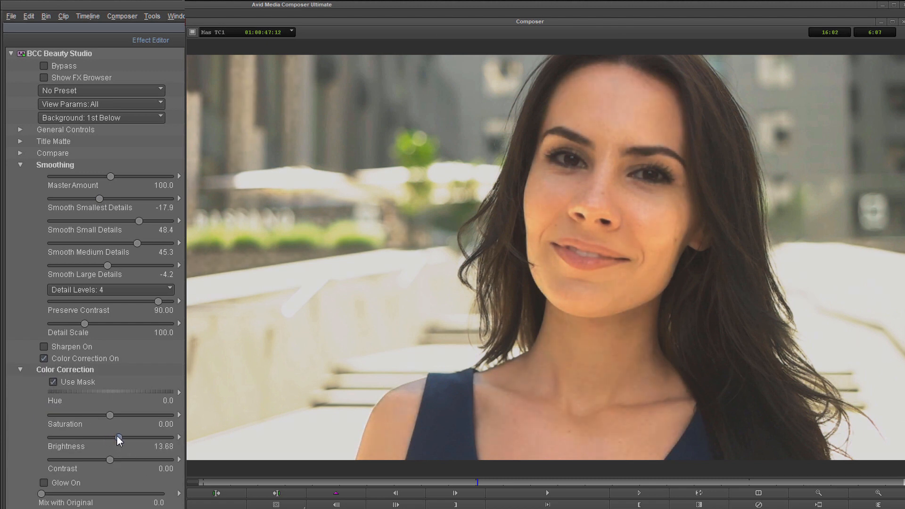
pyautogui.moveTo(117, 436); pyautogui.dragTo(120, 436)
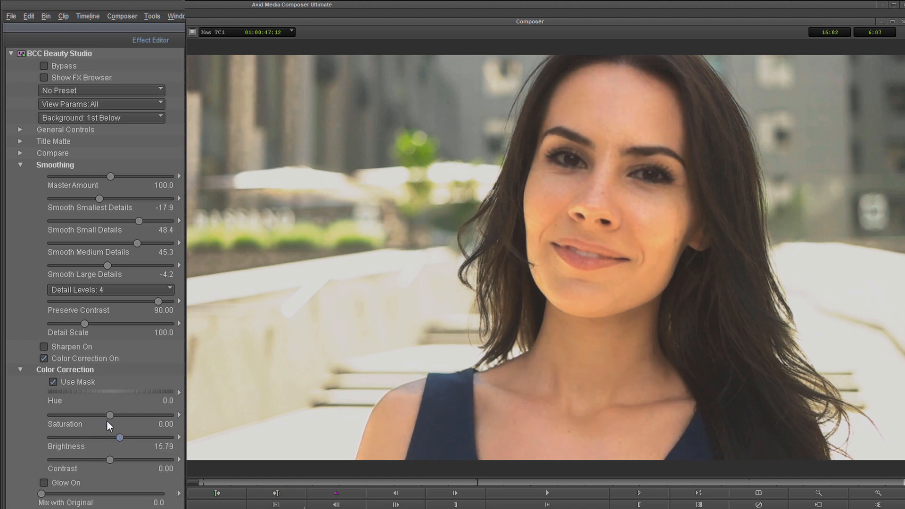
pyautogui.moveTo(110, 415); pyautogui.dragTo(102, 415)
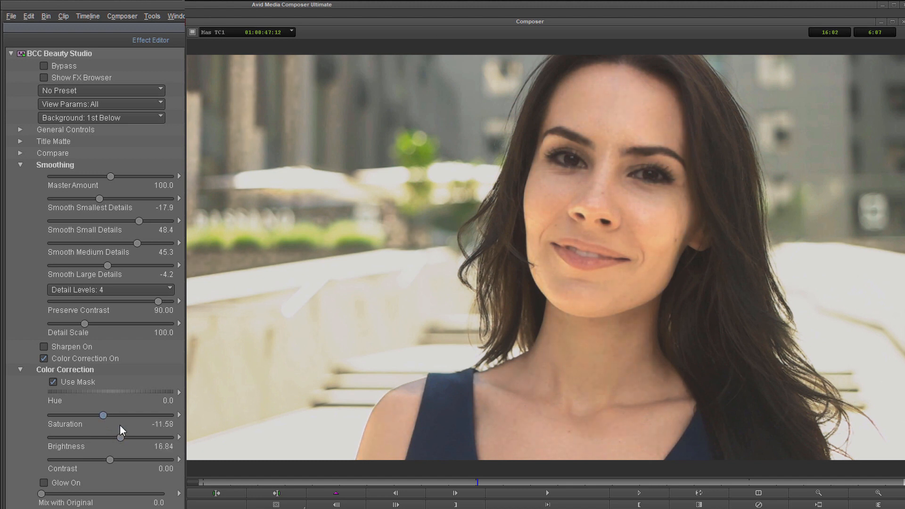
pyautogui.moveTo(103, 415); pyautogui.dragTo(119, 439)
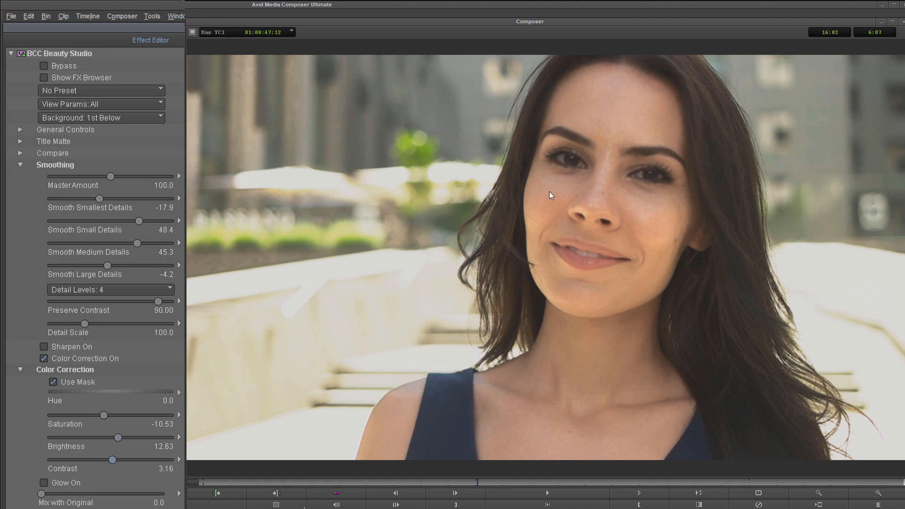
pyautogui.moveTo(687, 502)
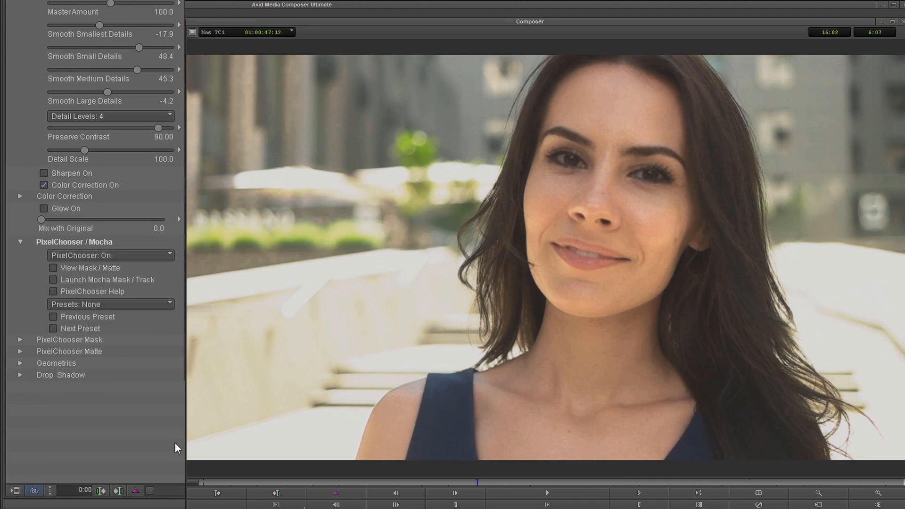
pyautogui.moveTo(176, 454)
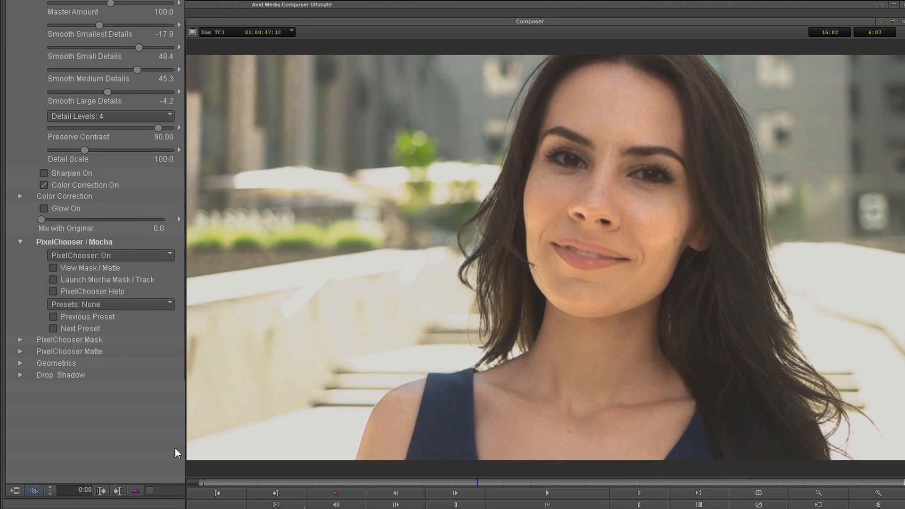
pyautogui.moveTo(81, 299)
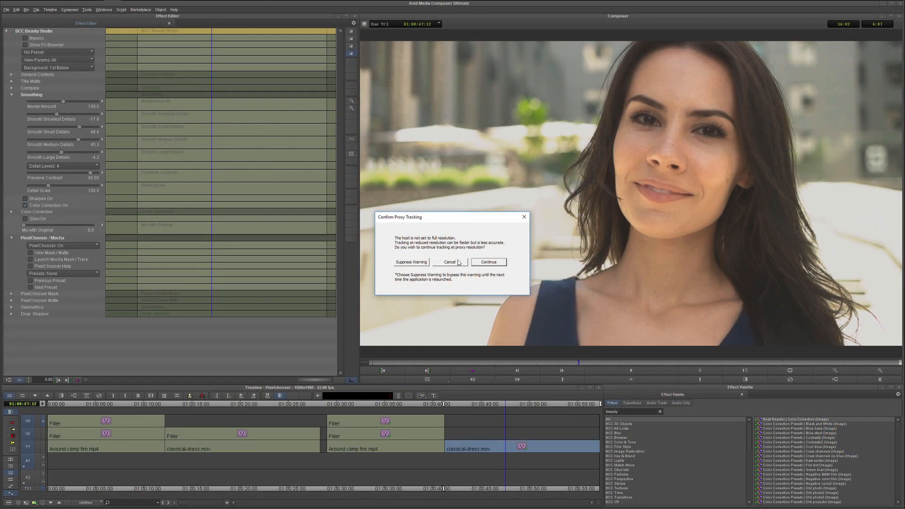
# Track an X-spline layer named Face in proxy mode, link a lips layer to its track, and return to Avid.
pyautogui.click(488, 261)
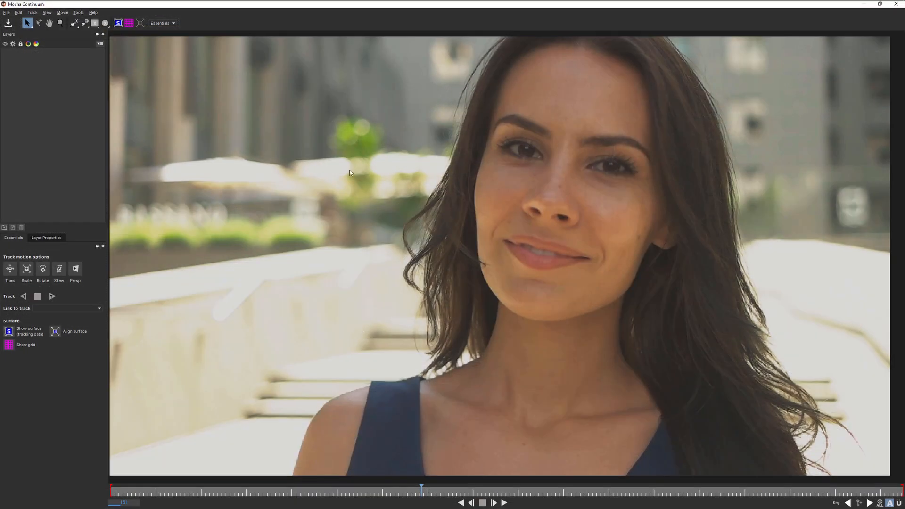
pyautogui.click(74, 22)
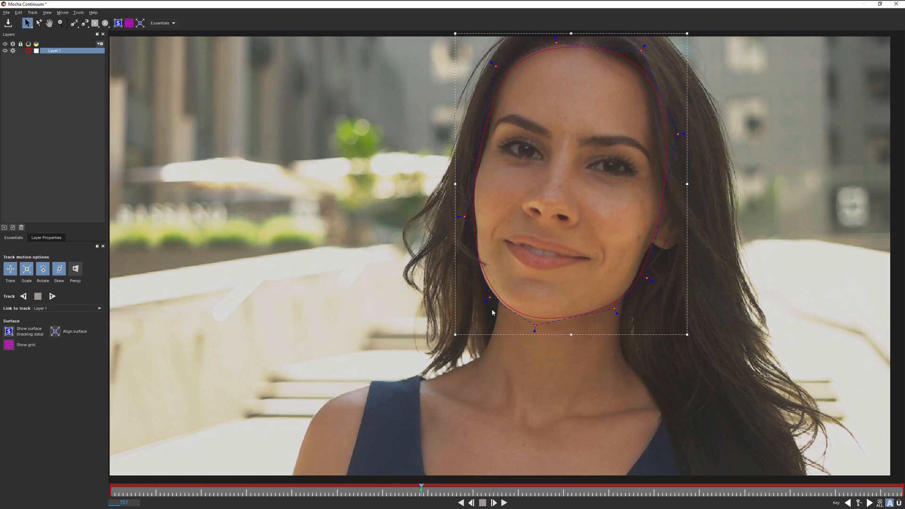
pyautogui.write('Face')
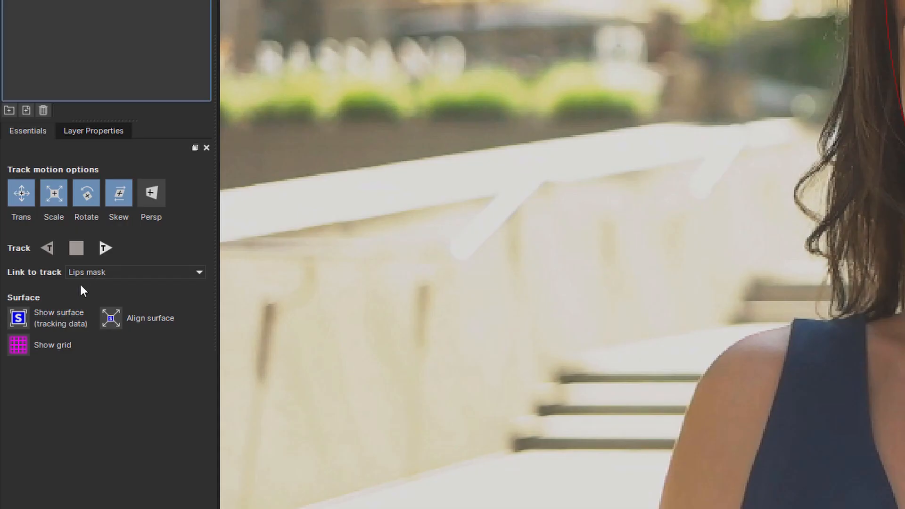
pyautogui.click(135, 271)
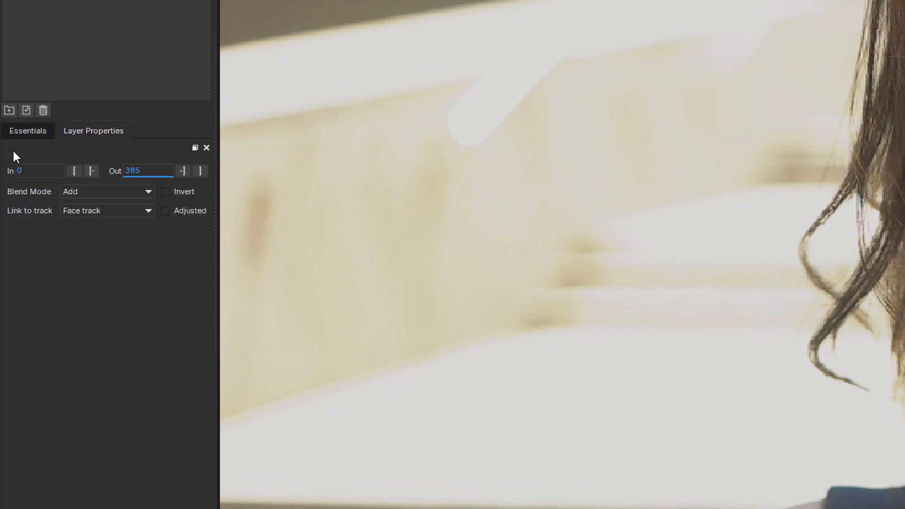
pyautogui.click(106, 191)
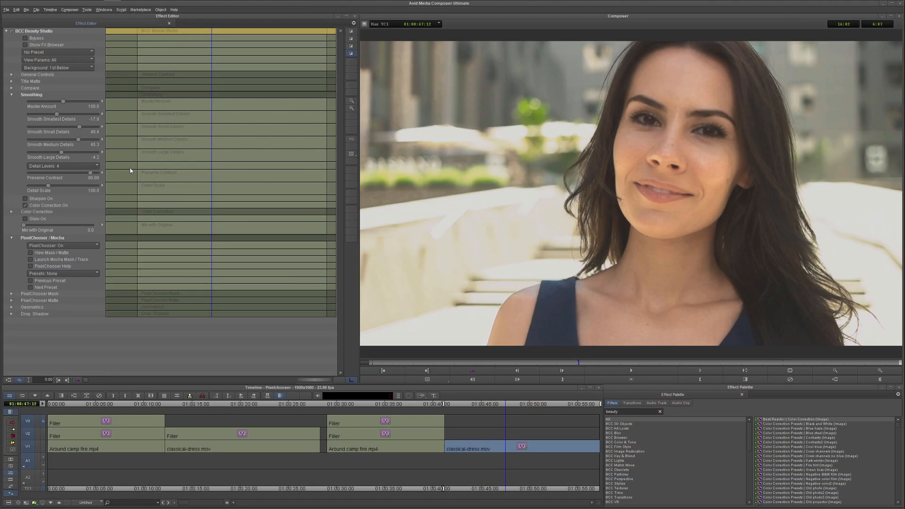
# Drive the PixelChooser mask from the Mocha spline, then retune the skin's saturation and brightness.
pyautogui.click(30, 252)
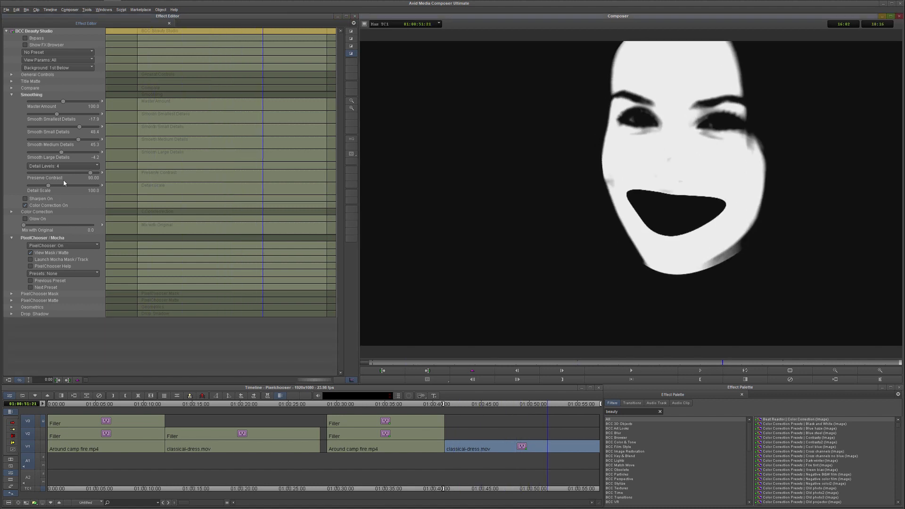
pyautogui.click(11, 293)
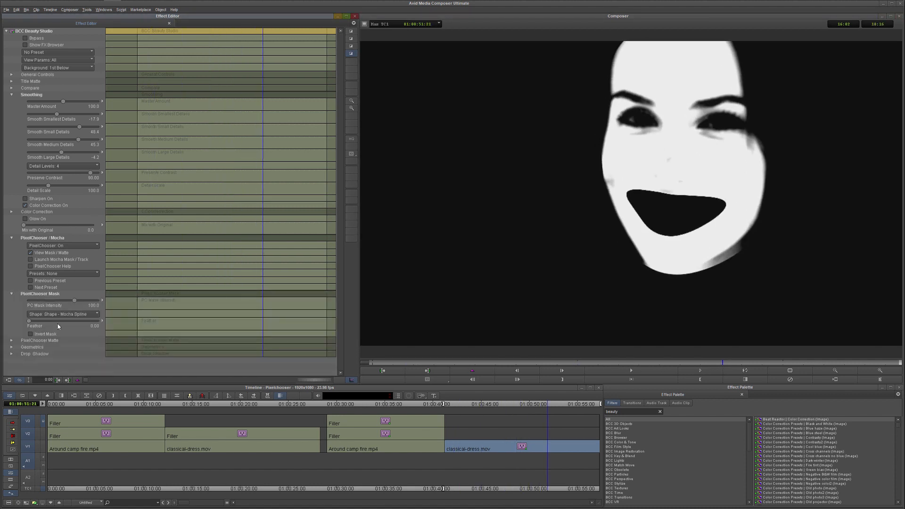
pyautogui.moveTo(29, 320); pyautogui.dragTo(42, 321)
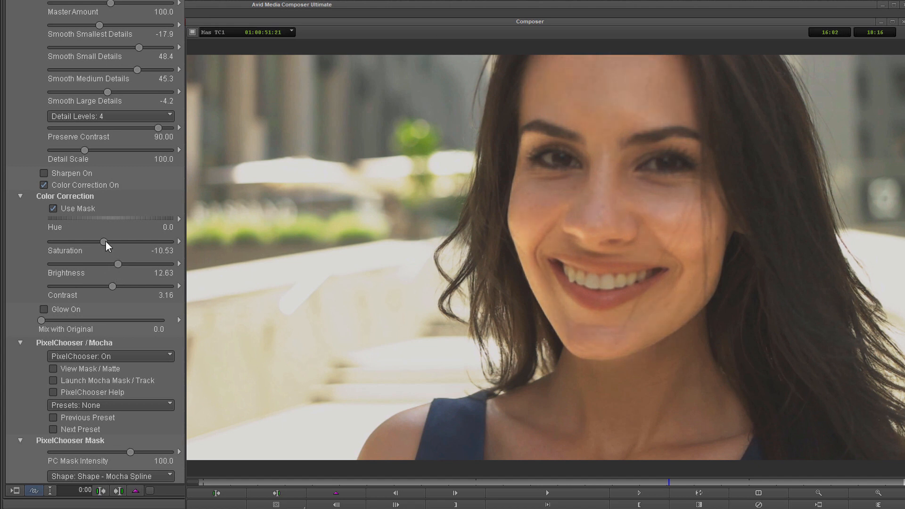
pyautogui.moveTo(107, 241); pyautogui.dragTo(115, 241)
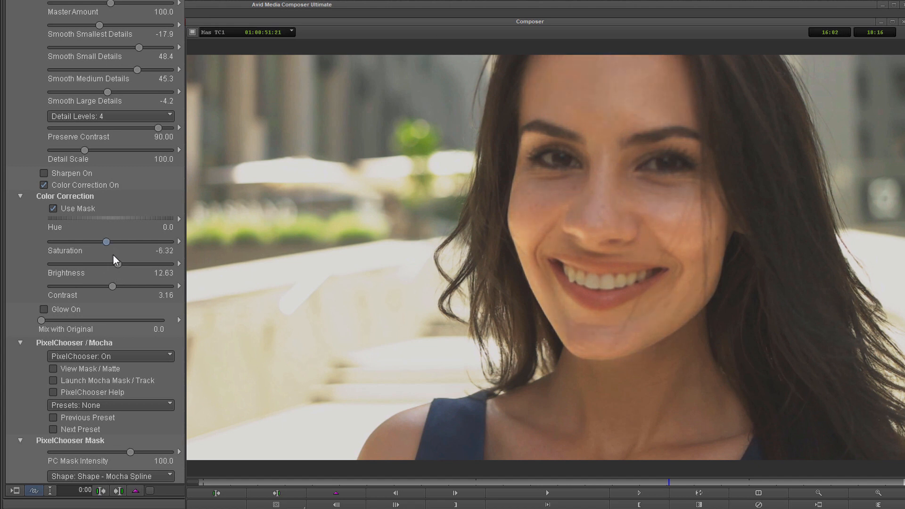
pyautogui.moveTo(106, 263); pyautogui.dragTo(115, 263)
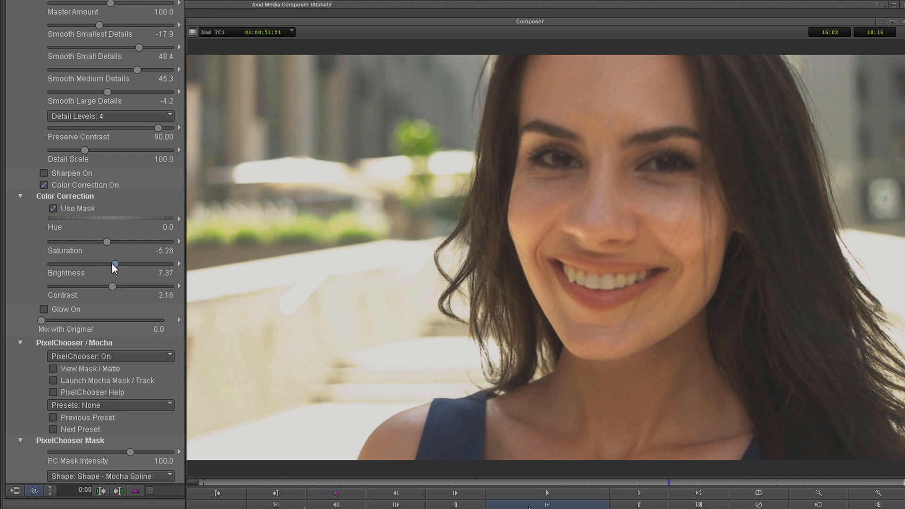